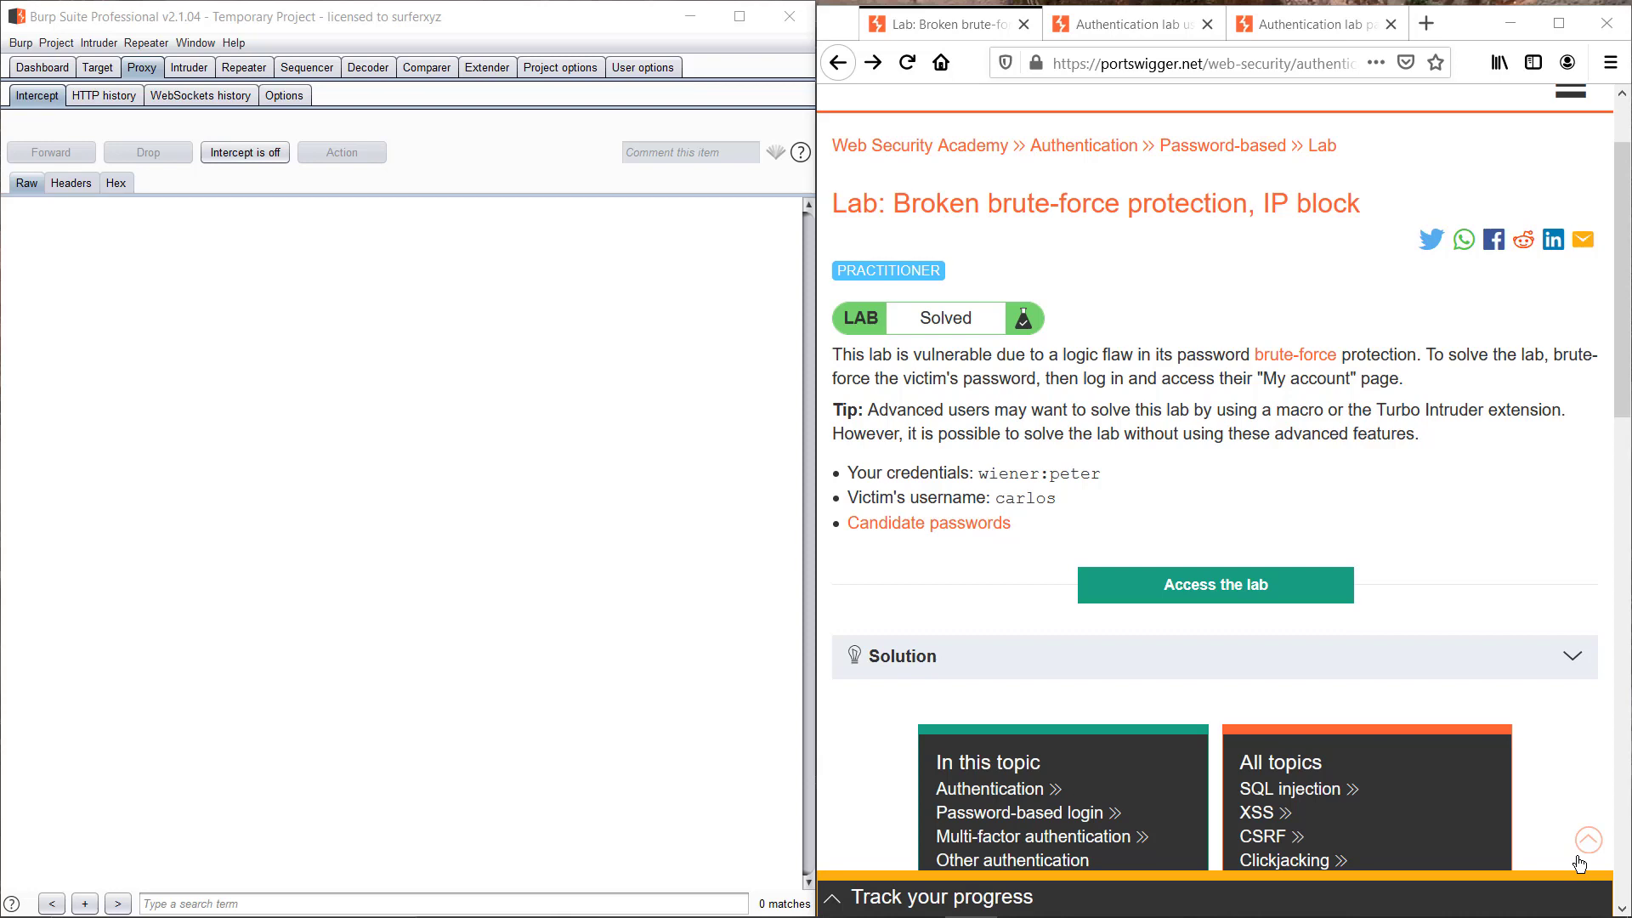
{"action": "mouse_move", "coordinate": [1553, 819]}
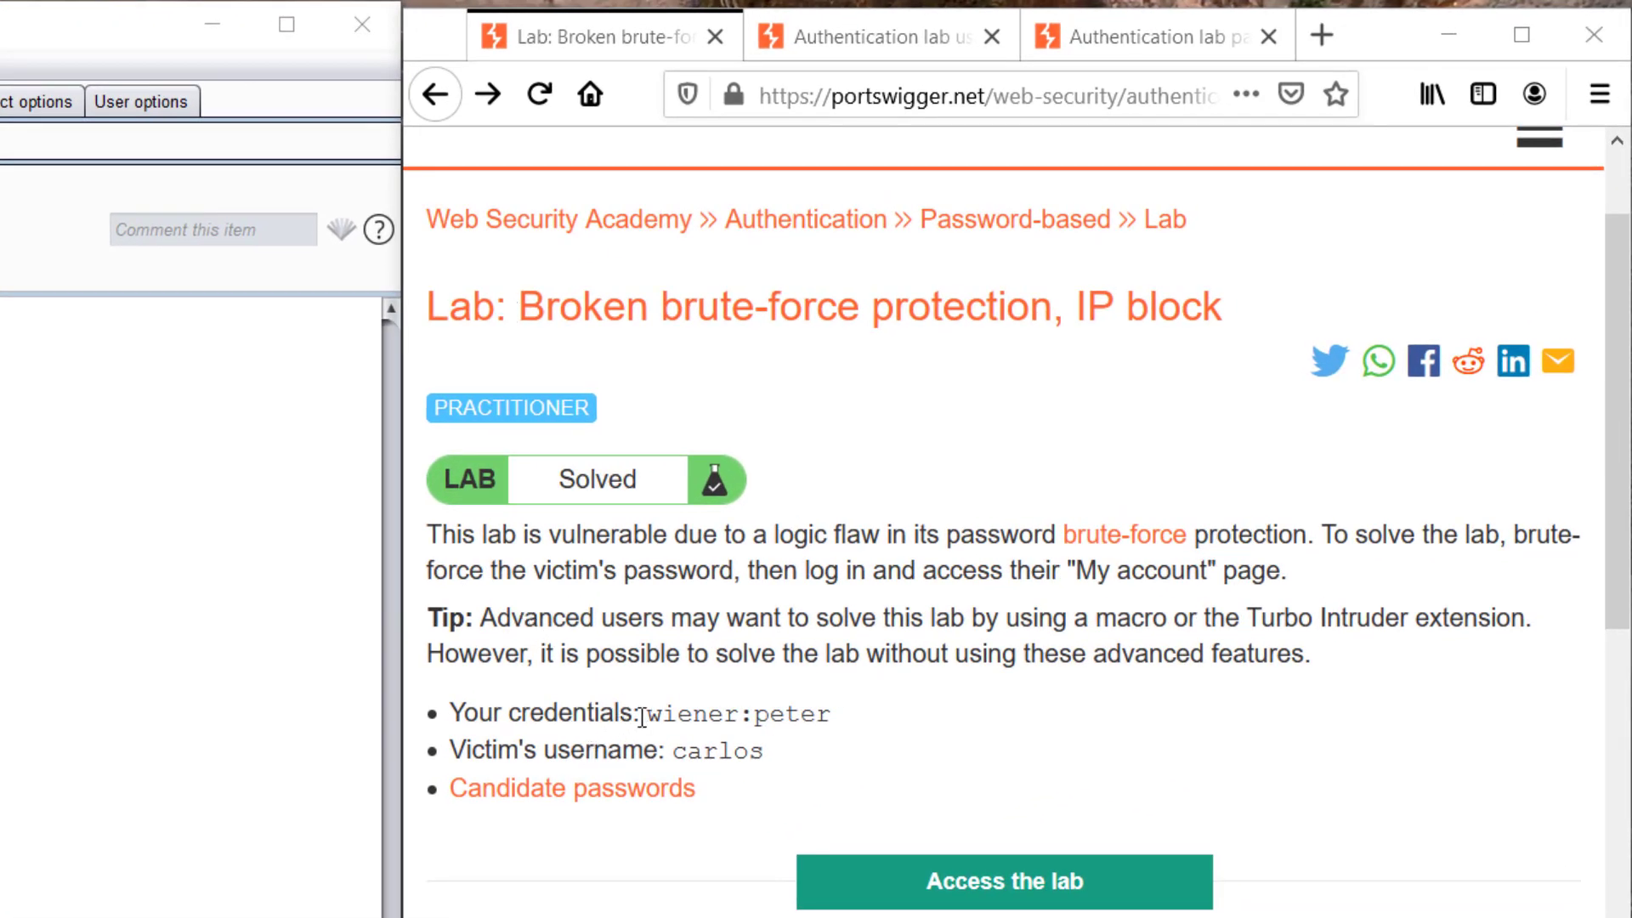
{"action": "left_click_drag", "start_coordinate": [640, 714], "coordinate": [834, 714]}
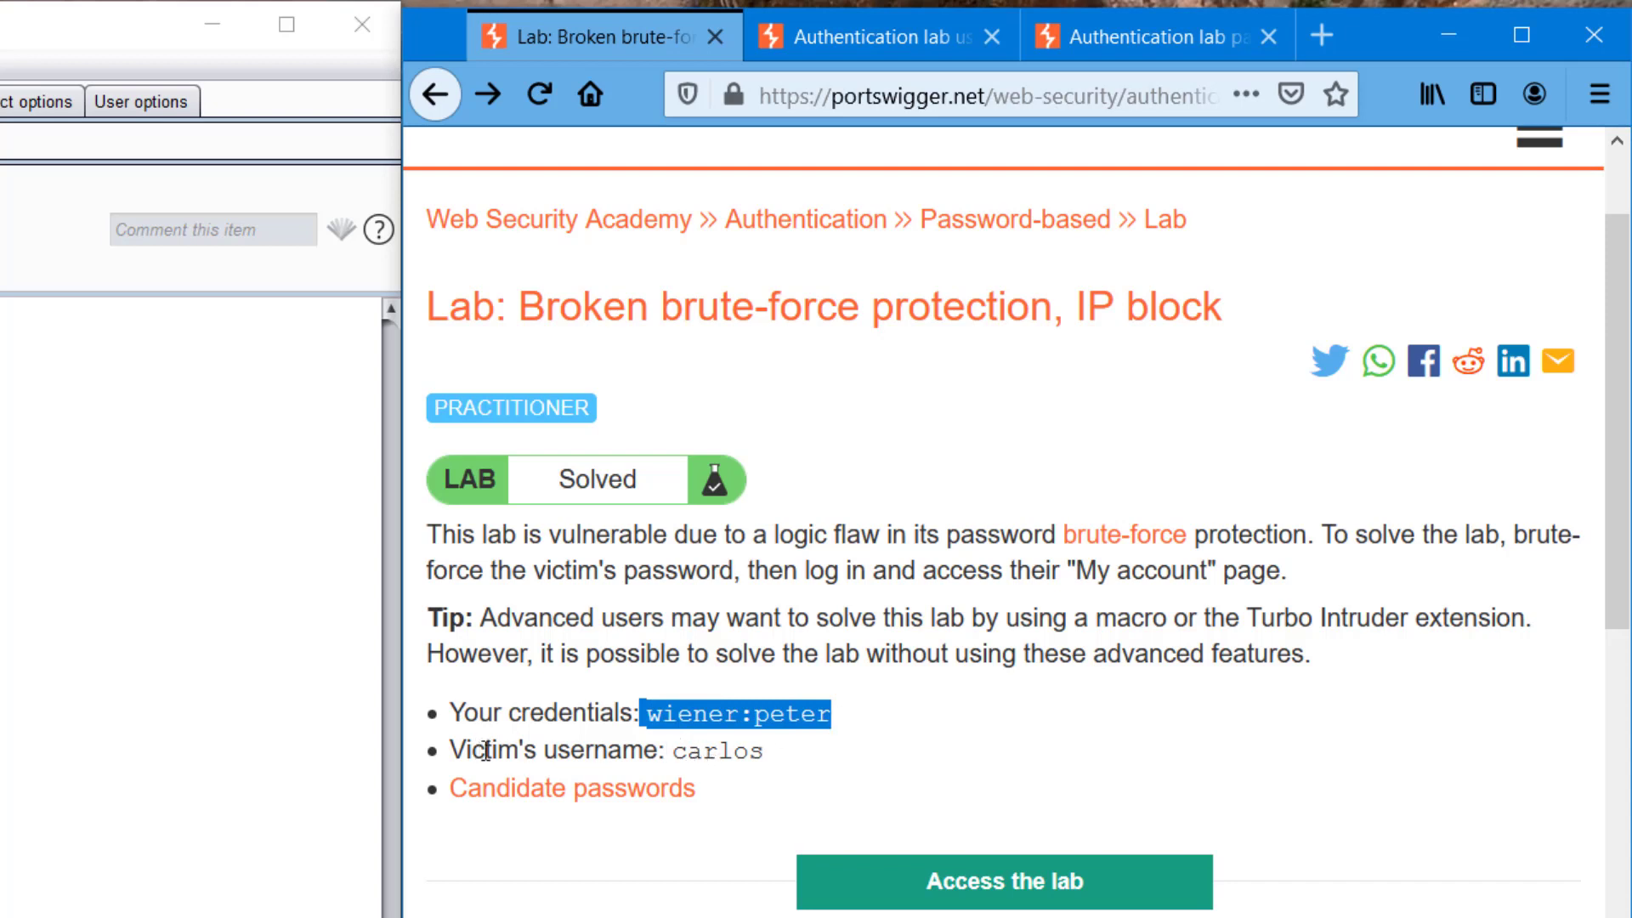
{"action": "double_click", "coordinate": [719, 751]}
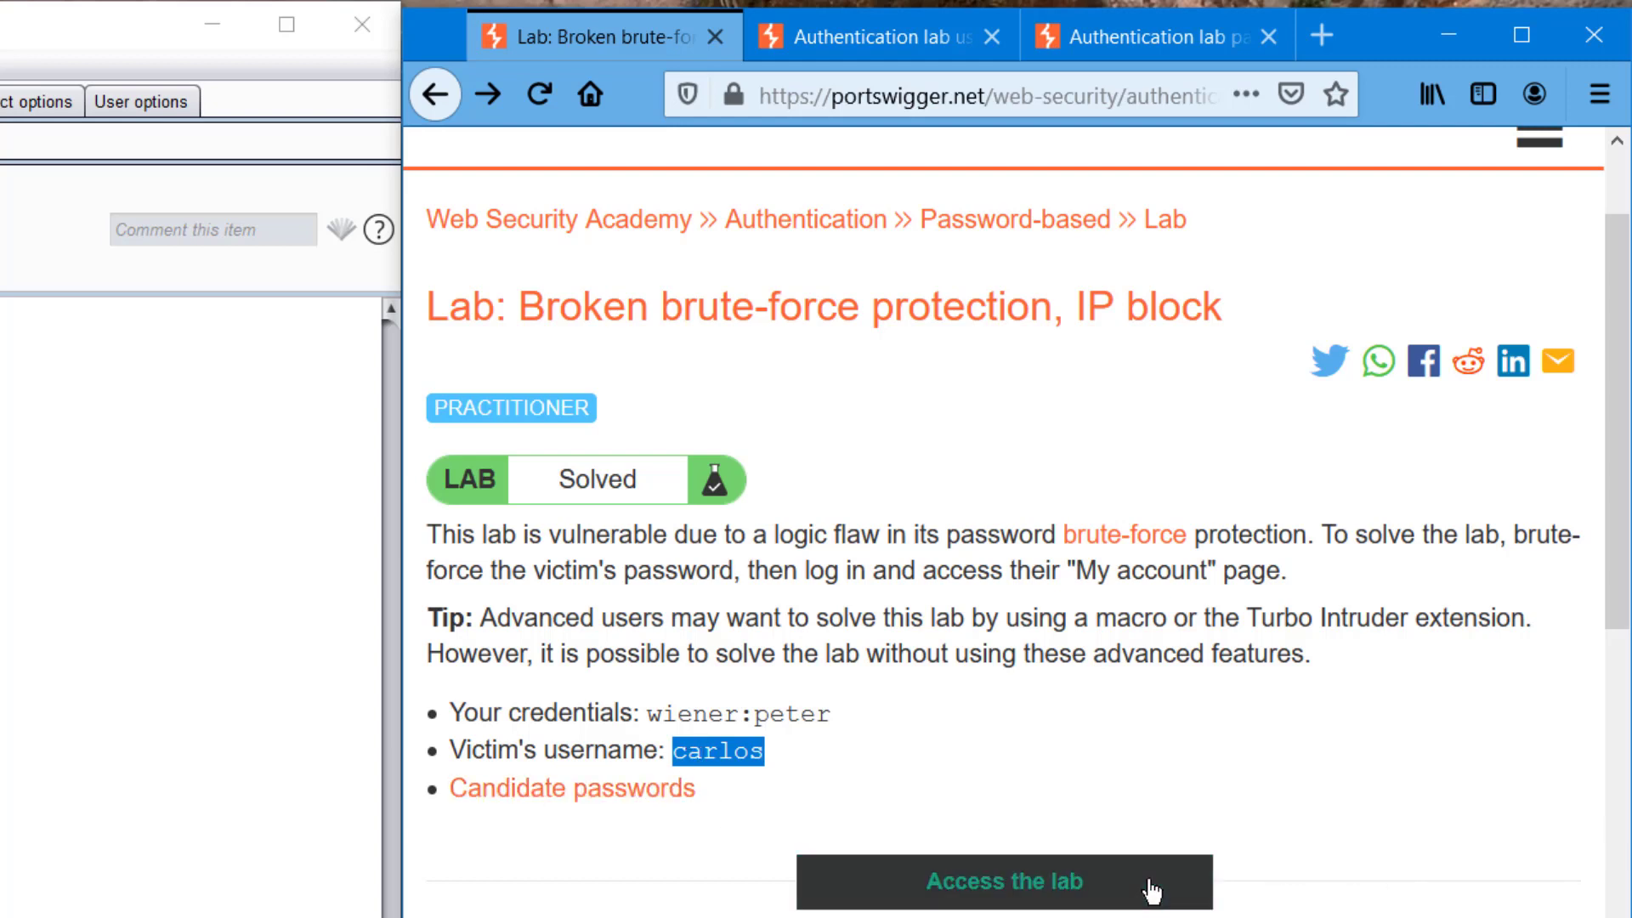
{"action": "left_click", "coordinate": [1002, 882]}
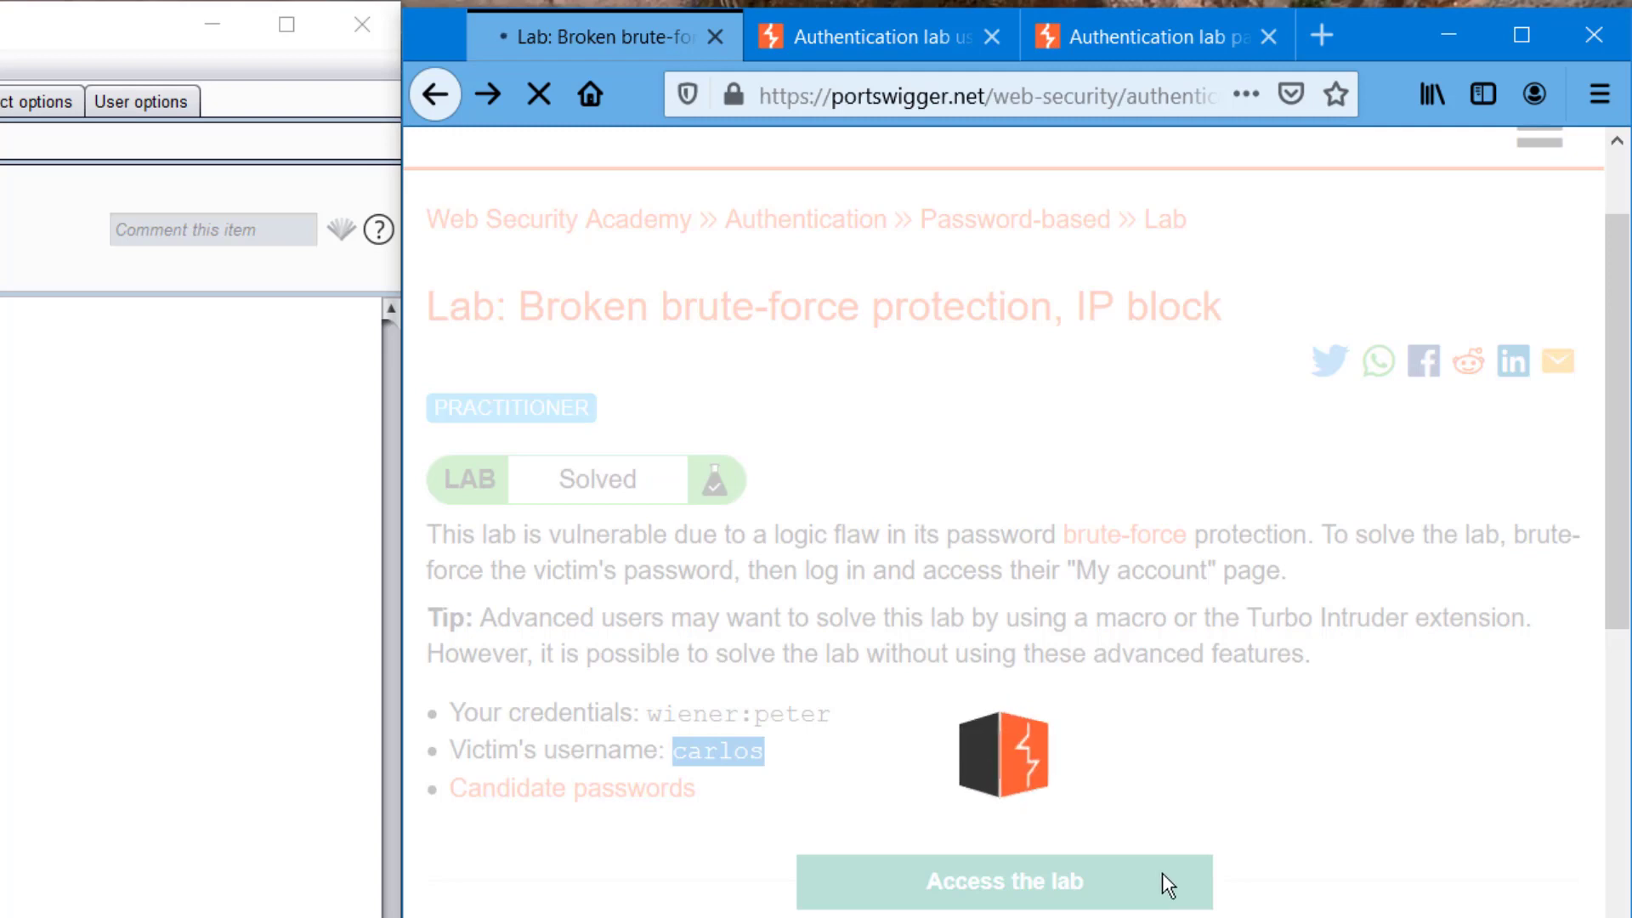
Submit a test login with a made-up username to get 'Invalid username'
{"action": "left_click", "coordinate": [1003, 882]}
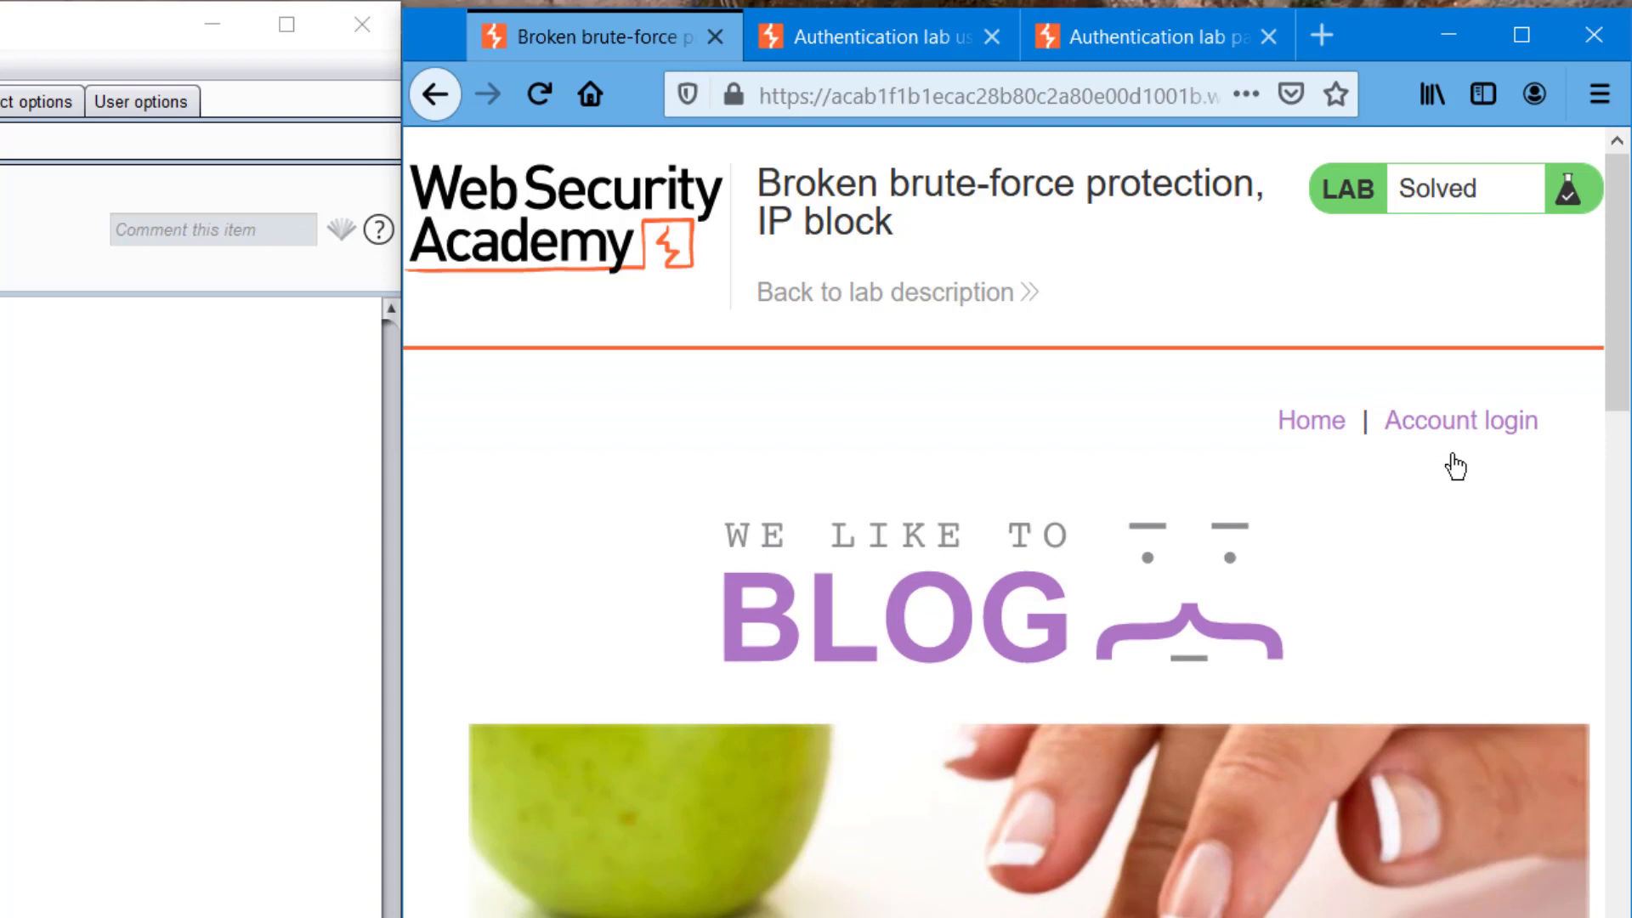
{"action": "scroll", "scroll_direction": "down", "scroll_amount": 3}
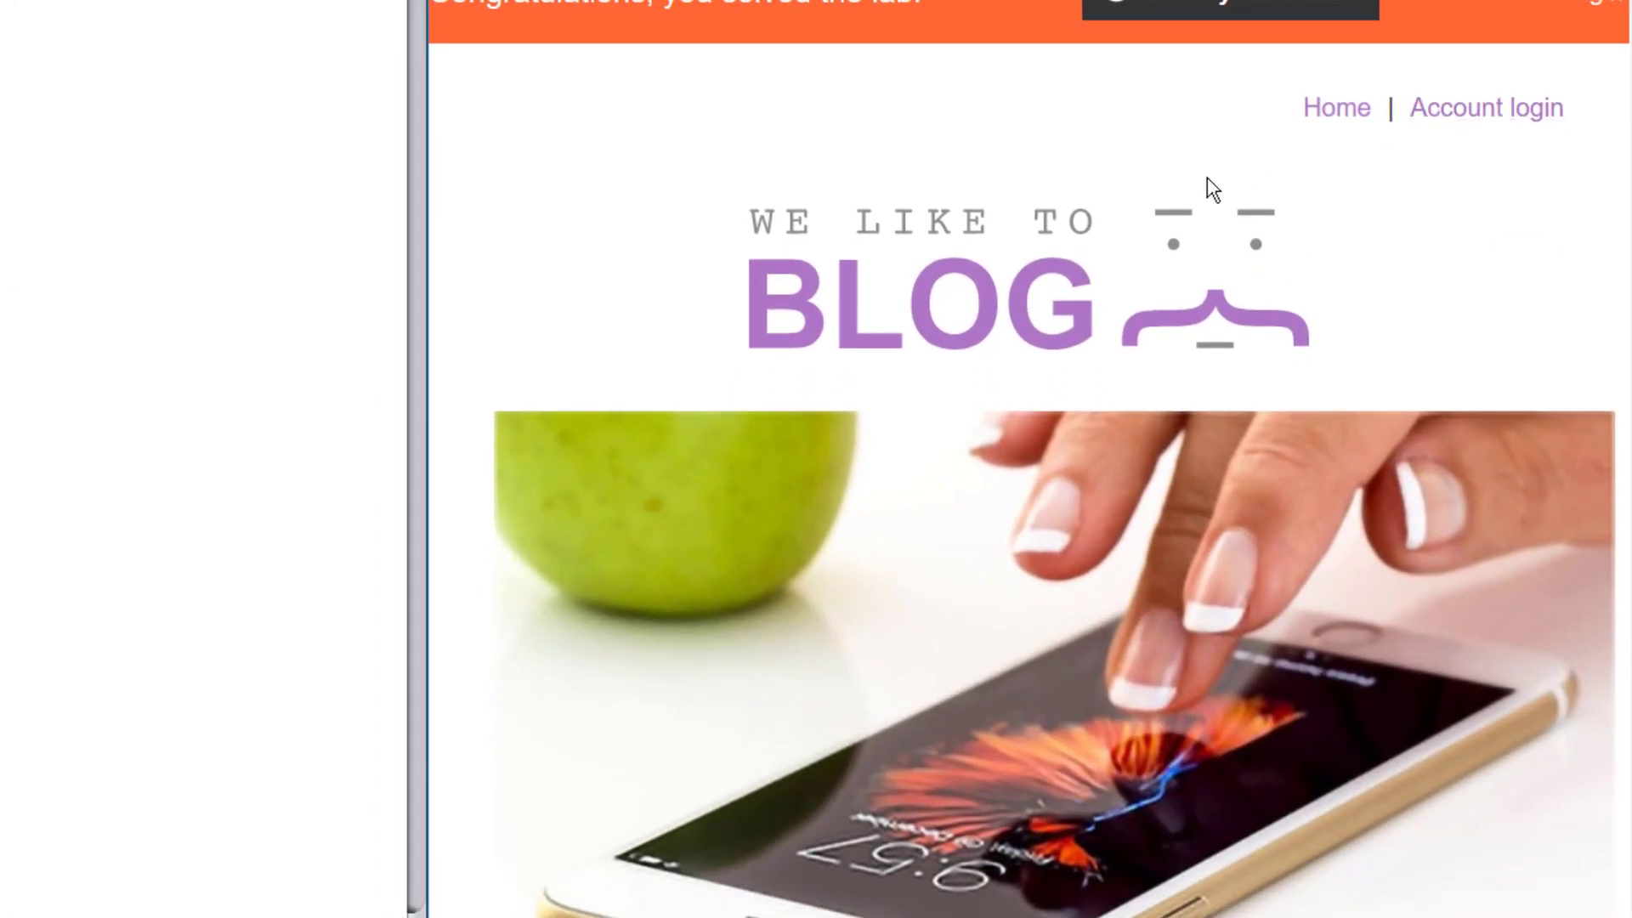
{"action": "left_click", "coordinate": [1485, 107]}
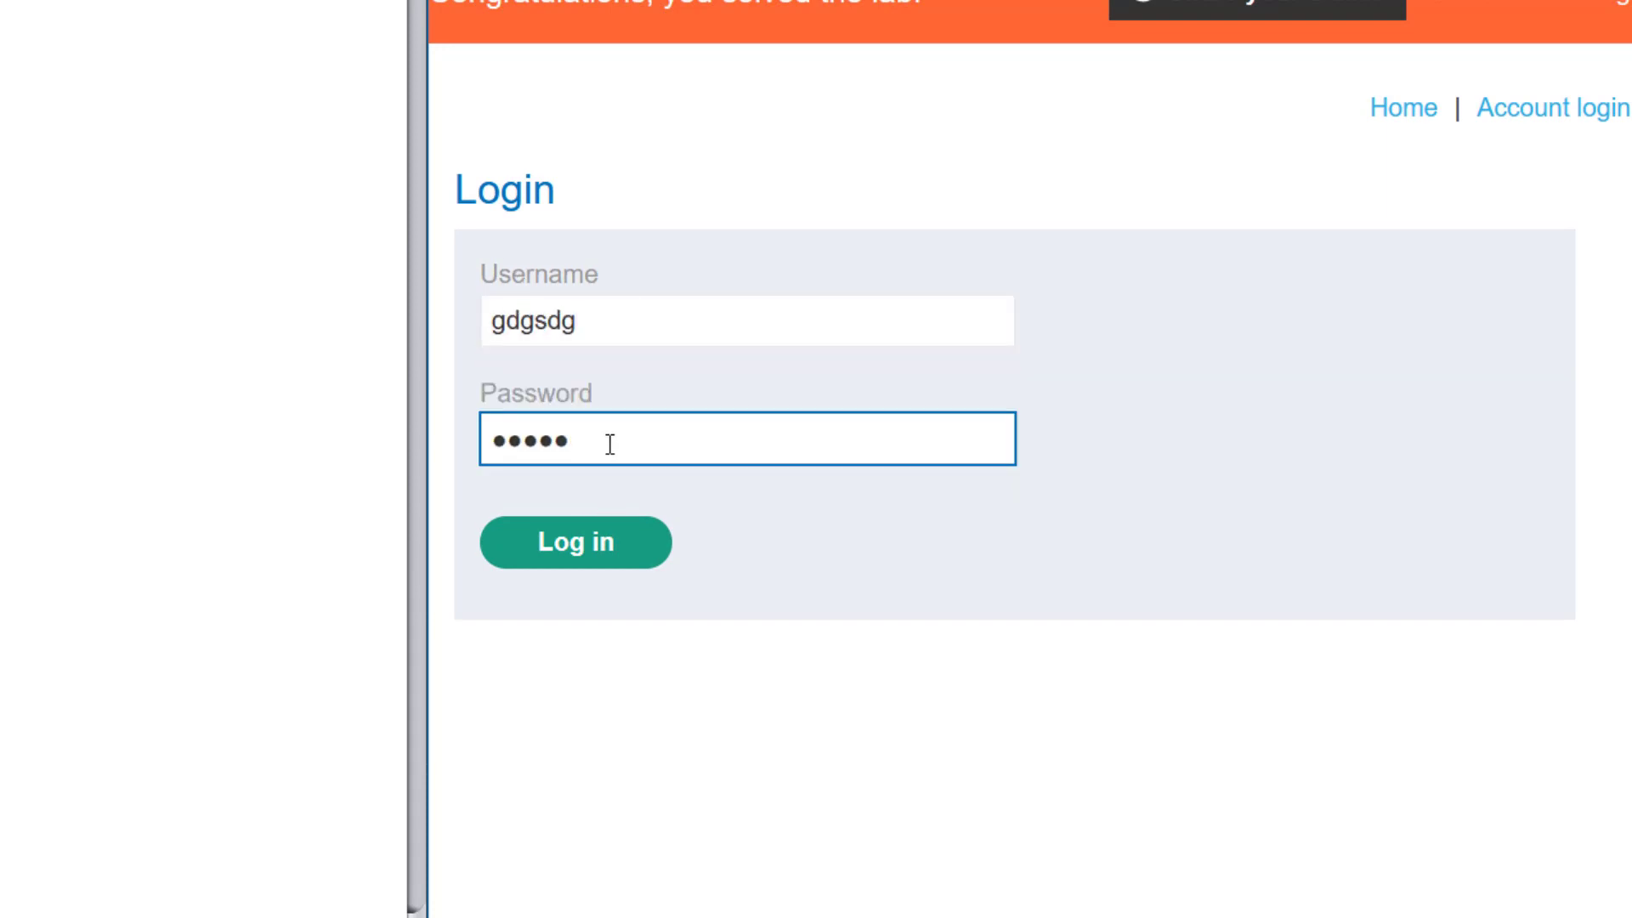
{"action": "type", "text": "•"}
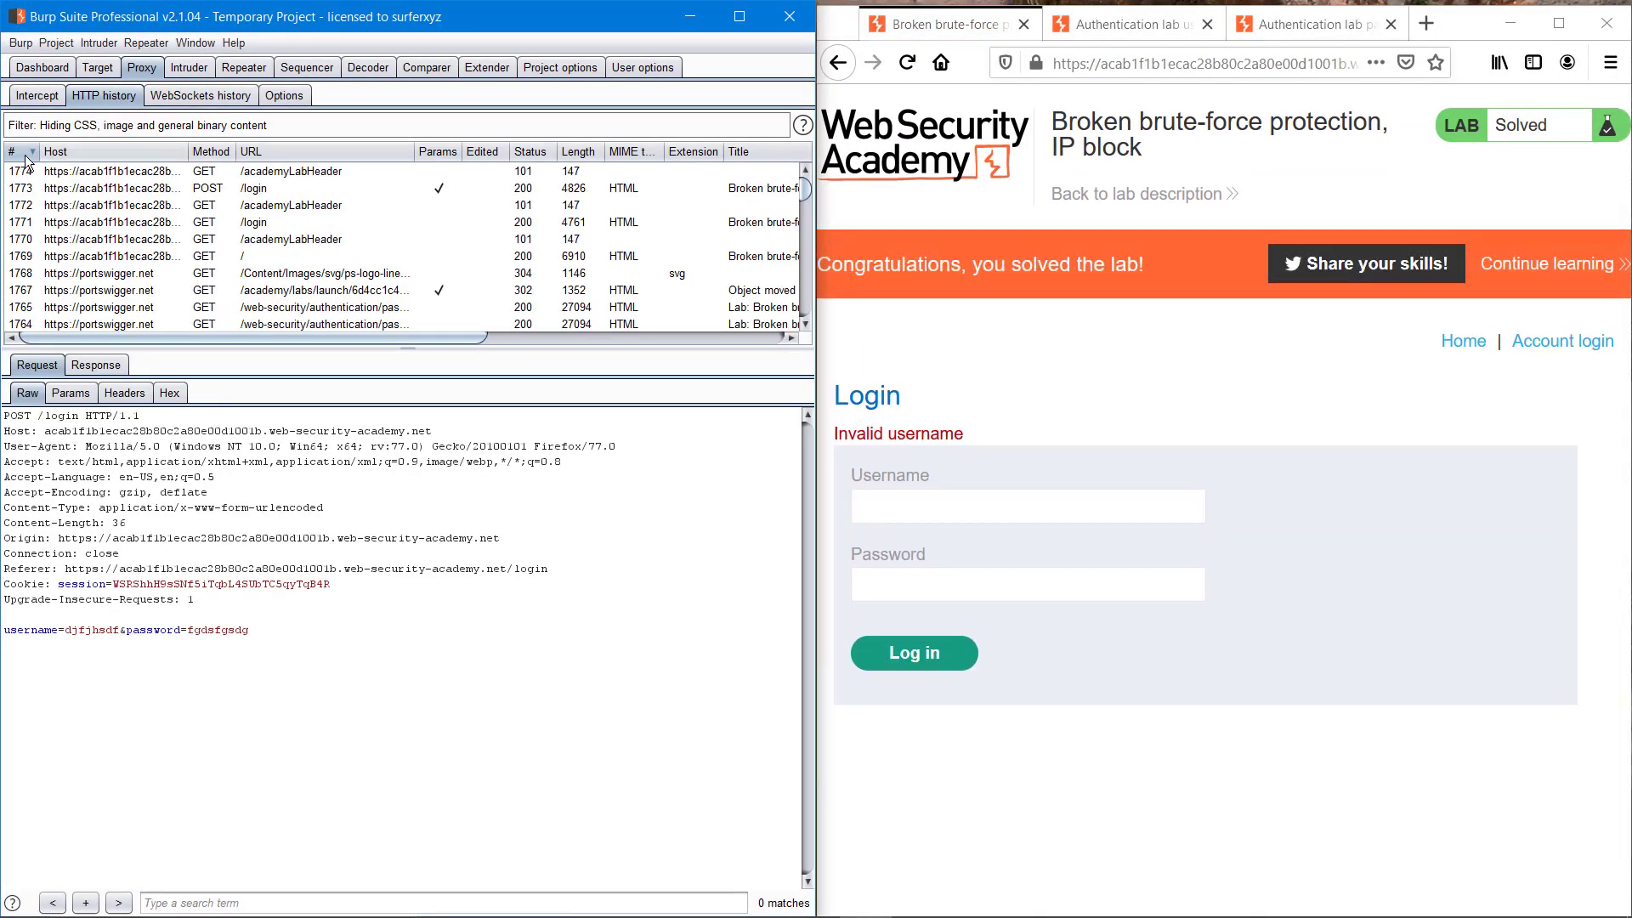
Sort proxy history and send the POST /login request to Intruder's Positions view
{"action": "left_click", "coordinate": [11, 152]}
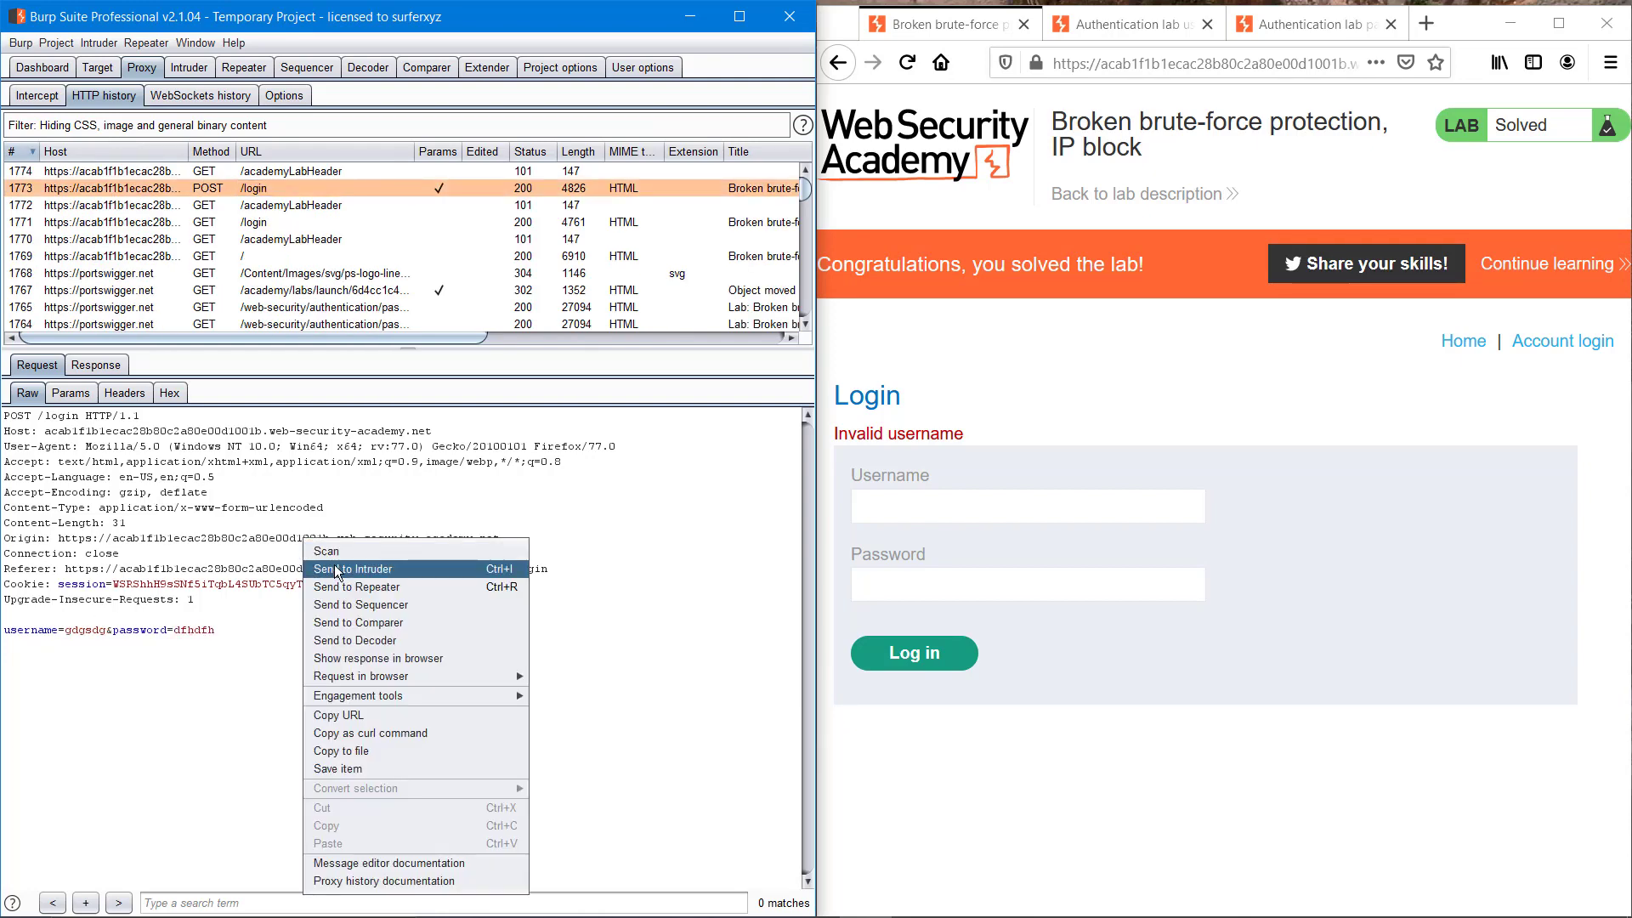
{"action": "left_click", "coordinate": [355, 568]}
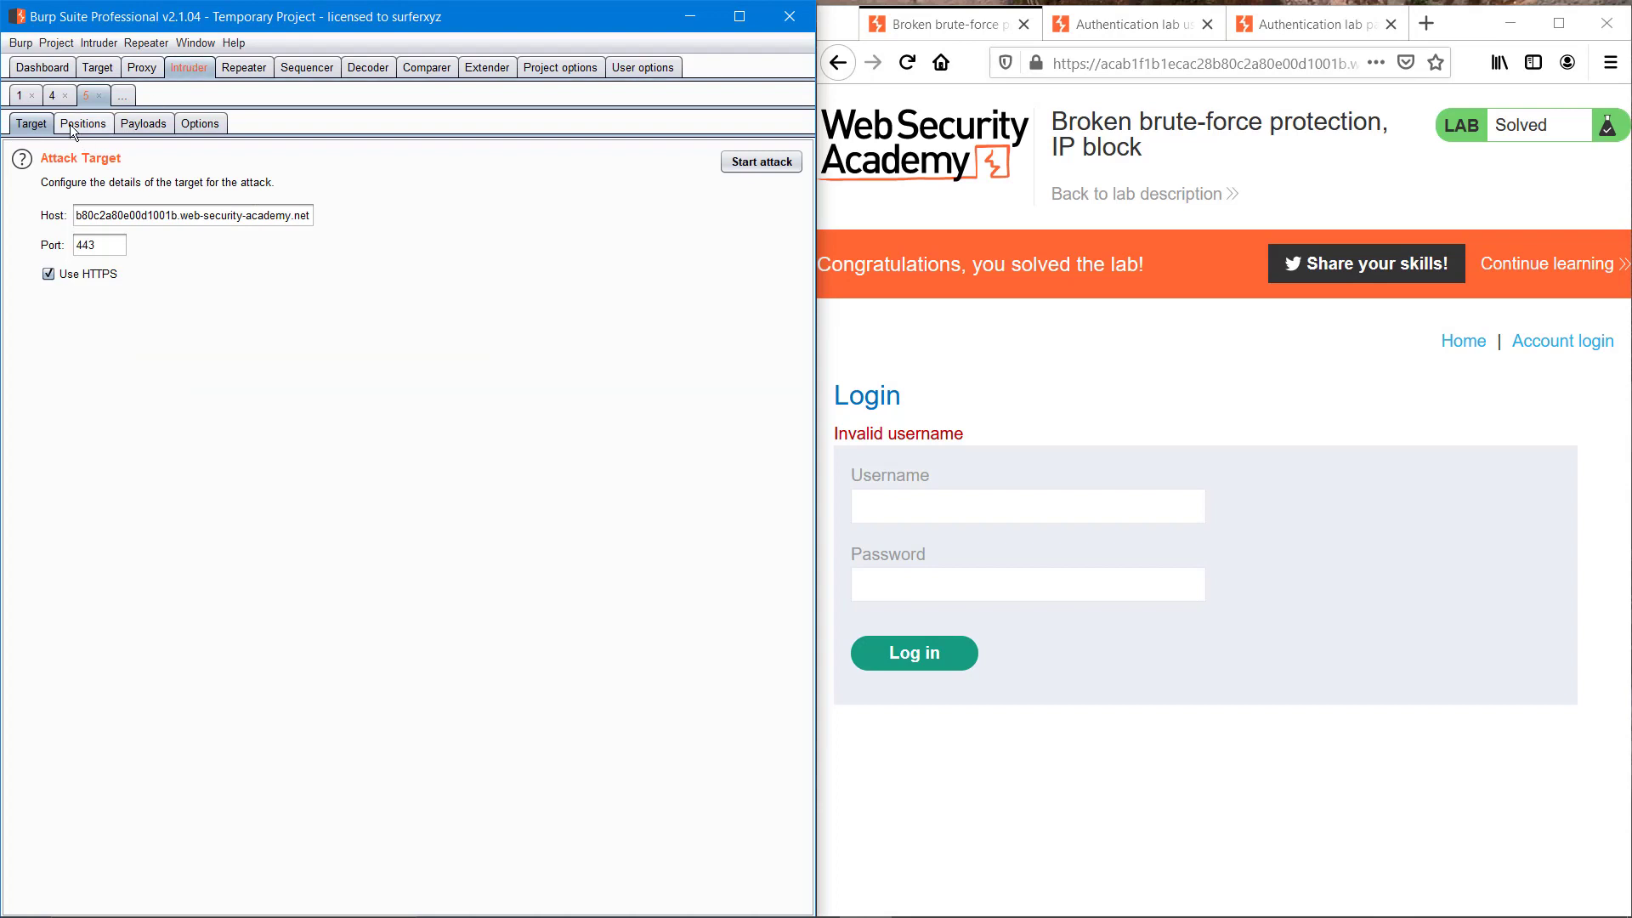
{"action": "left_click", "coordinate": [83, 123]}
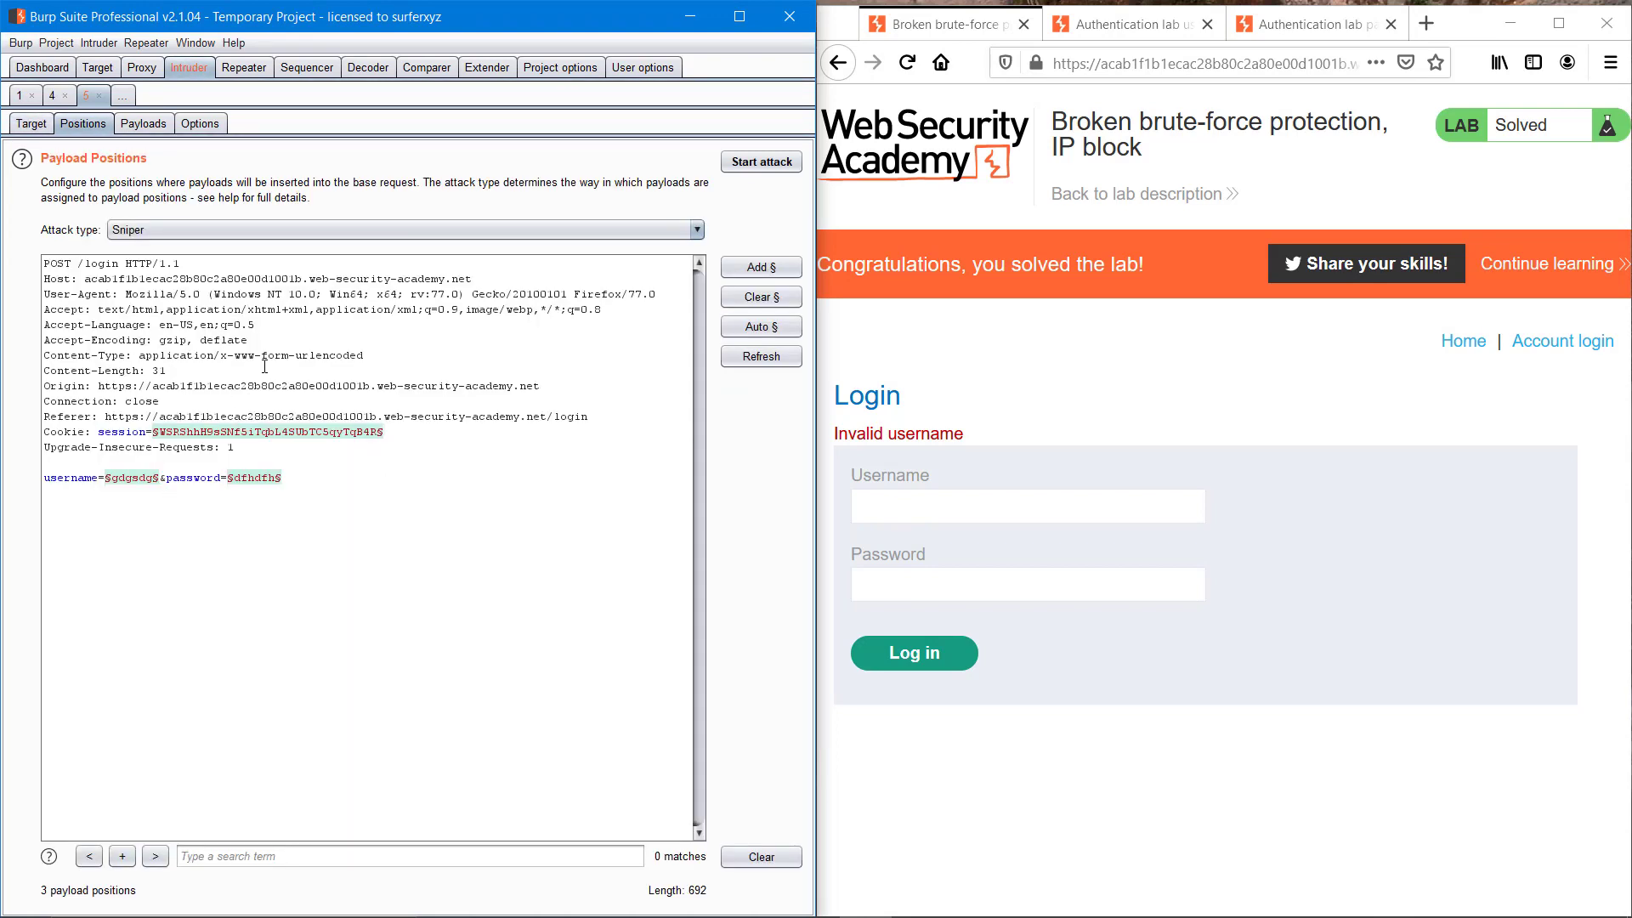
{"action": "left_click", "coordinate": [1026, 506]}
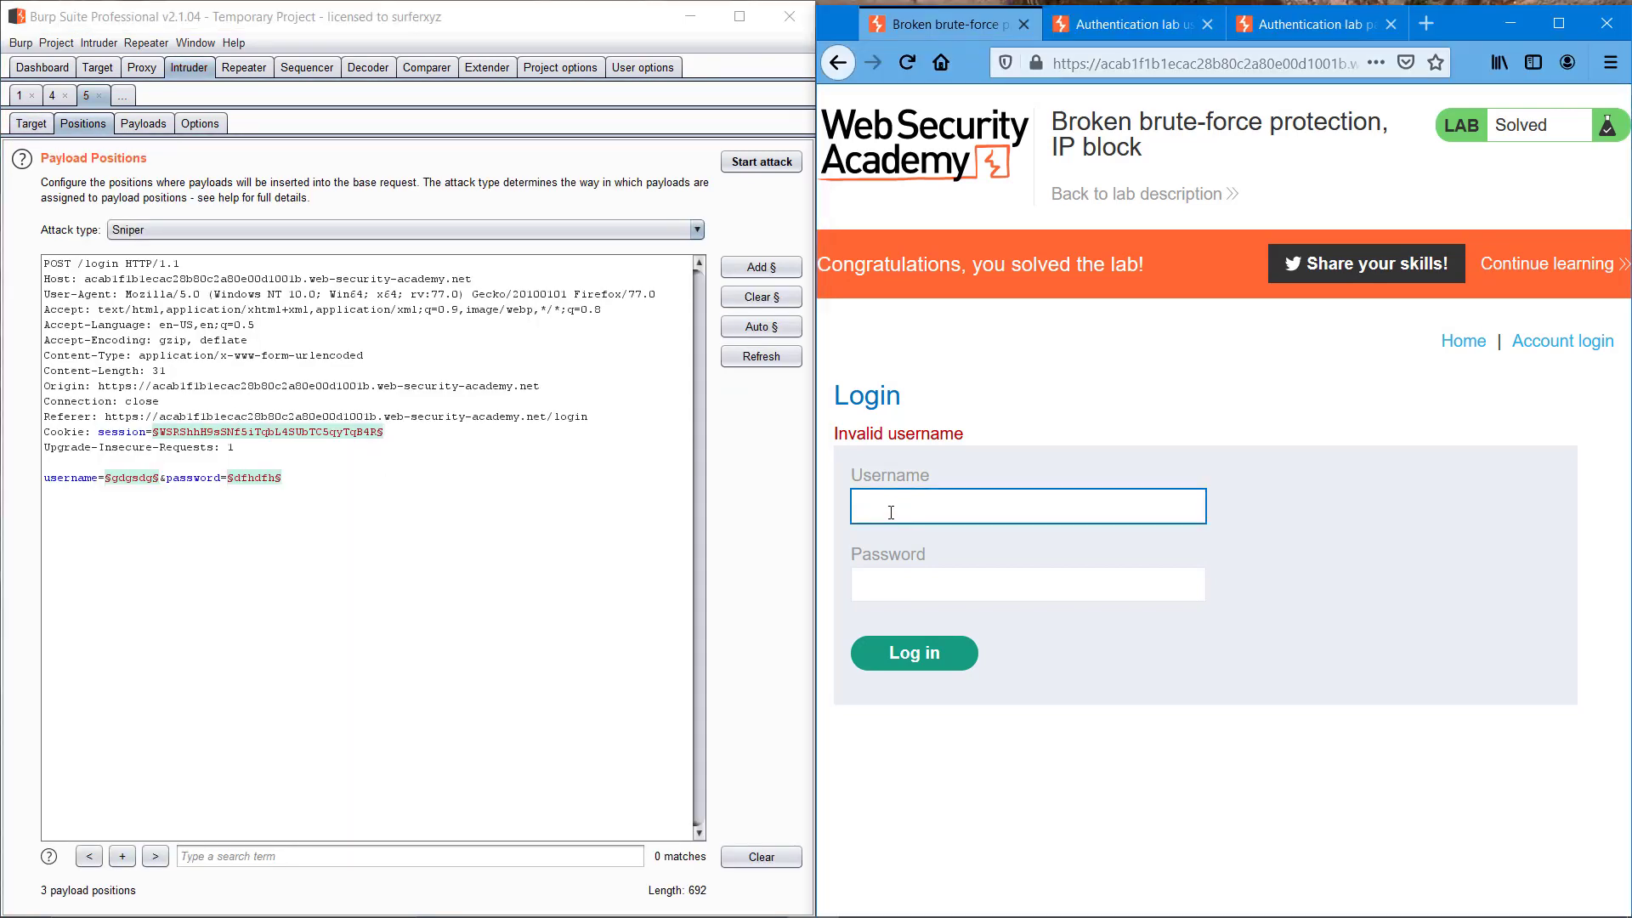
Submit repeated failed logins such as 'sdfsdf' until the one-minute lockout appears
{"action": "left_click", "coordinate": [913, 653]}
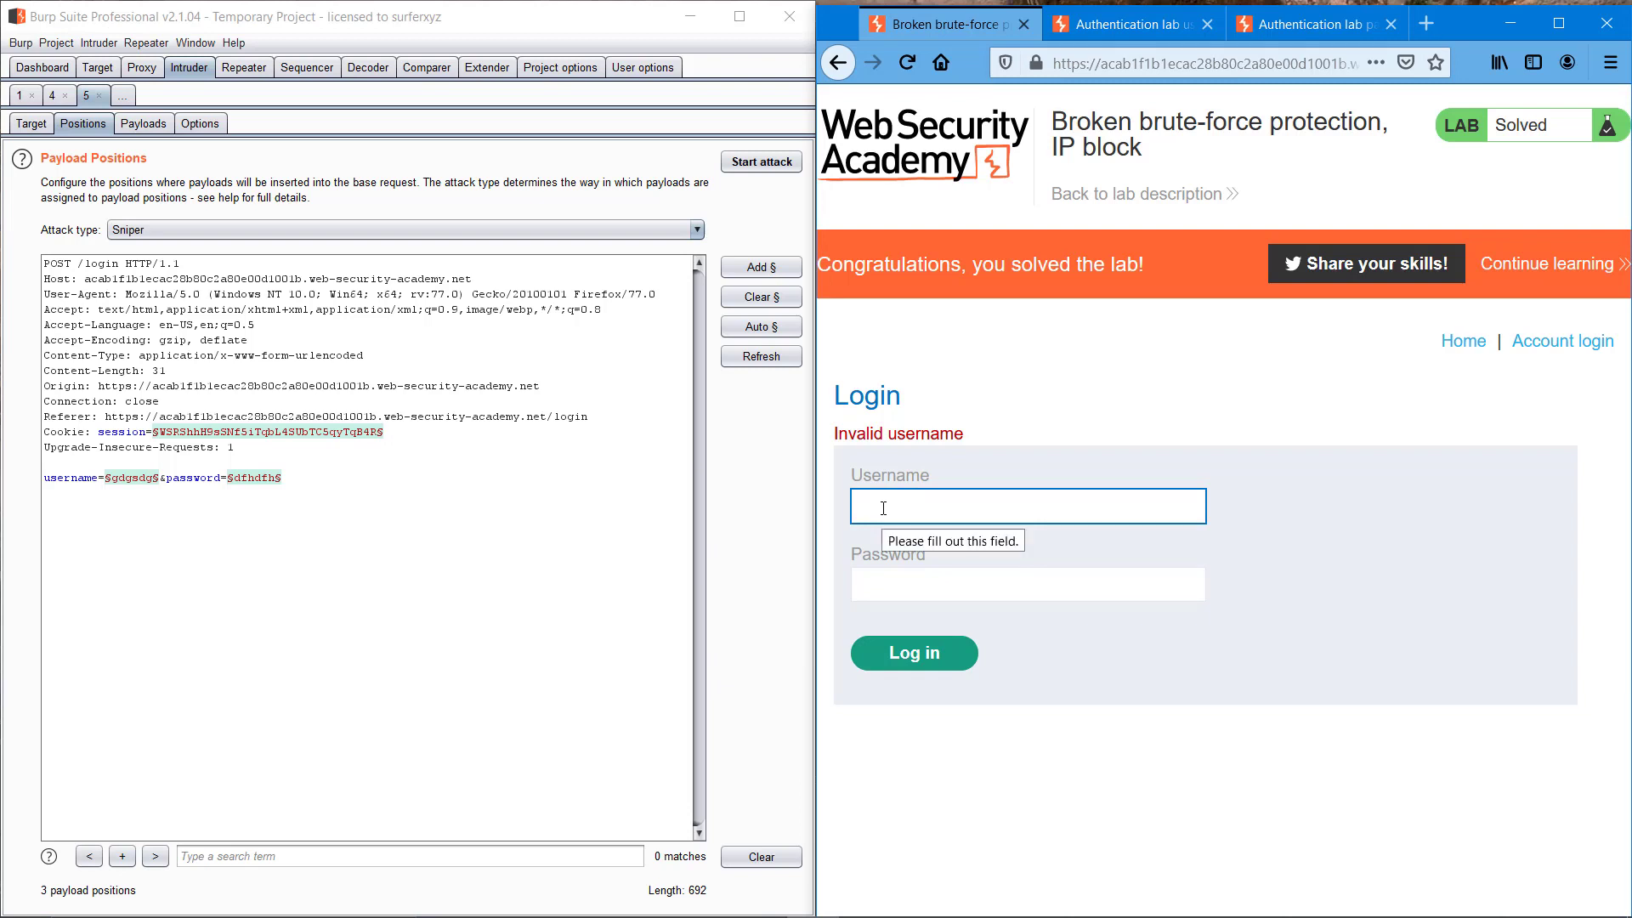
{"action": "type", "text": "sdfsdf"}
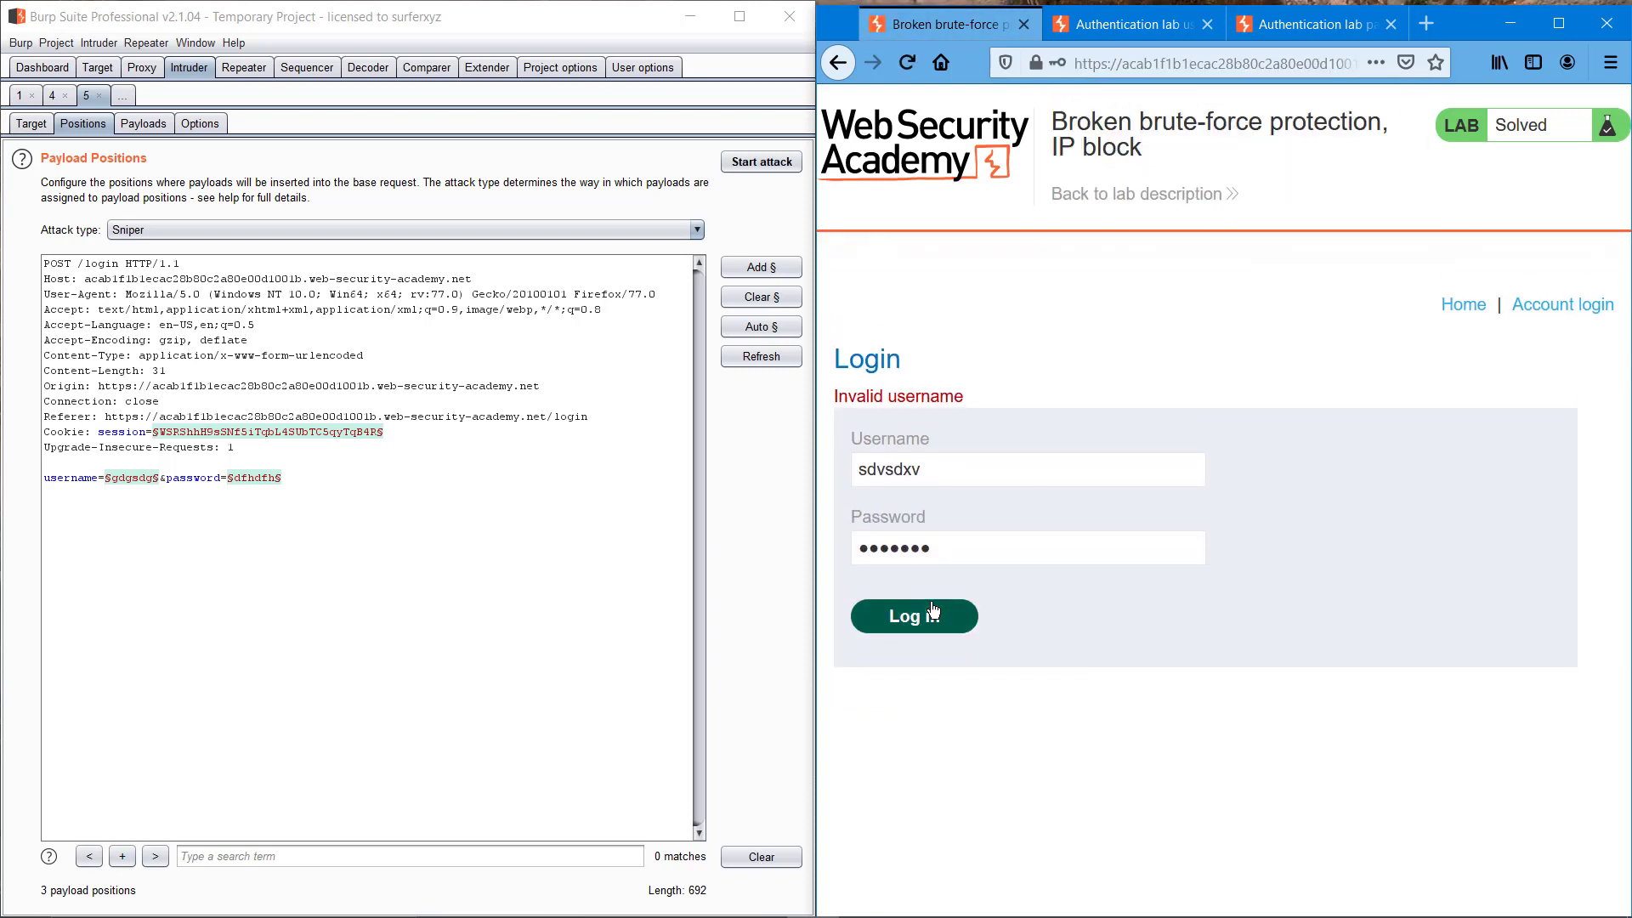
{"action": "left_click", "coordinate": [914, 616]}
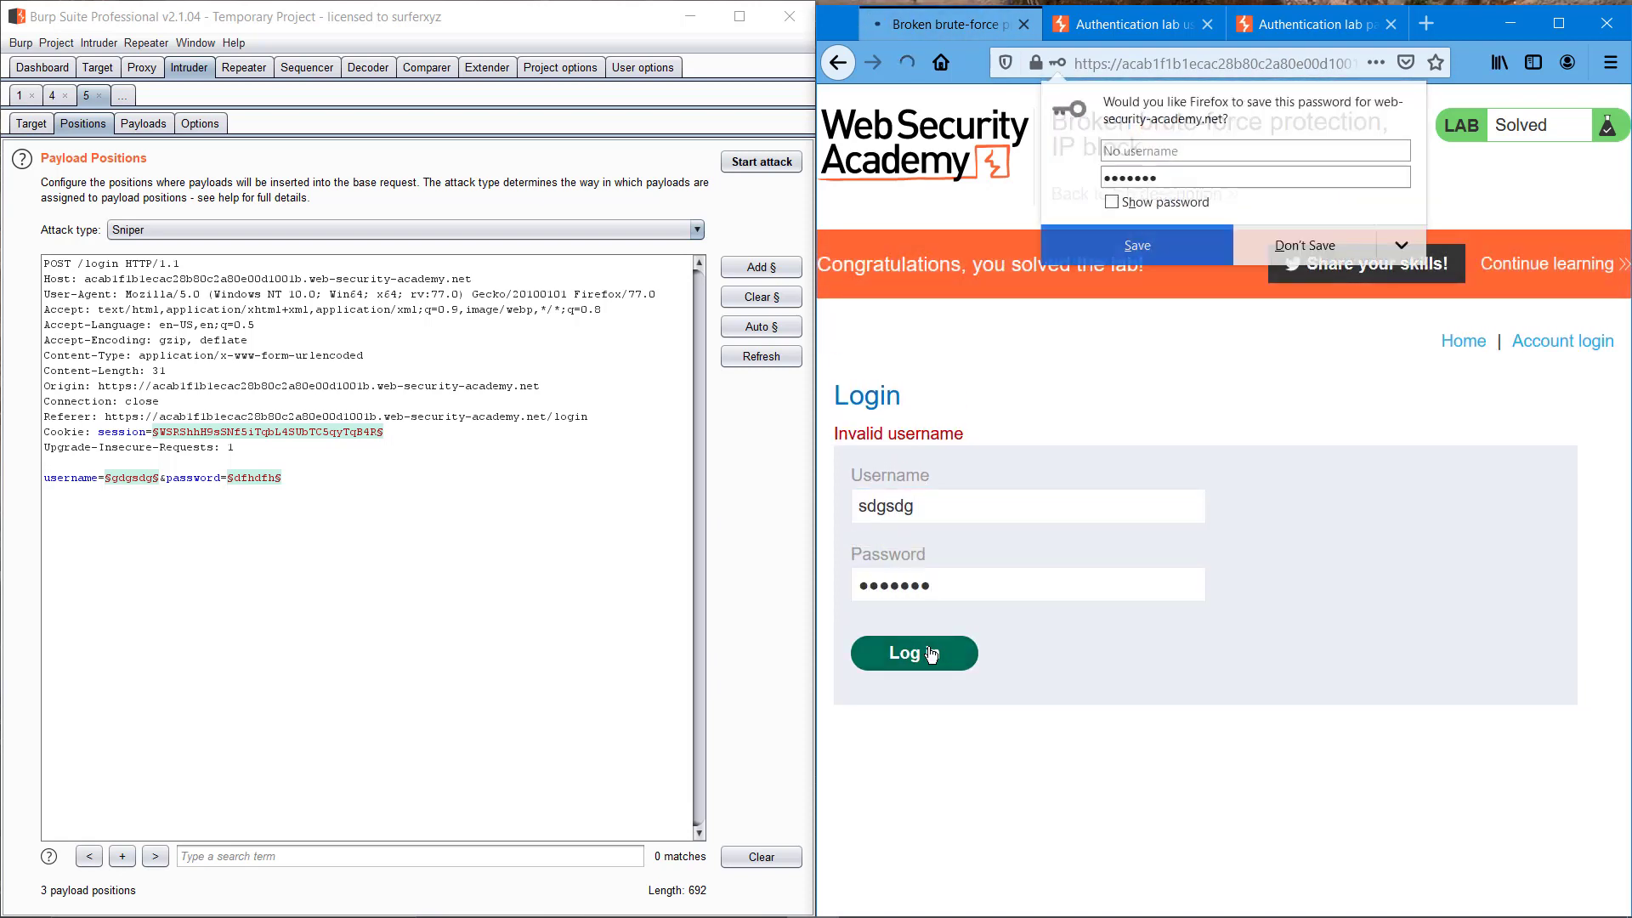
{"action": "left_click", "coordinate": [913, 653]}
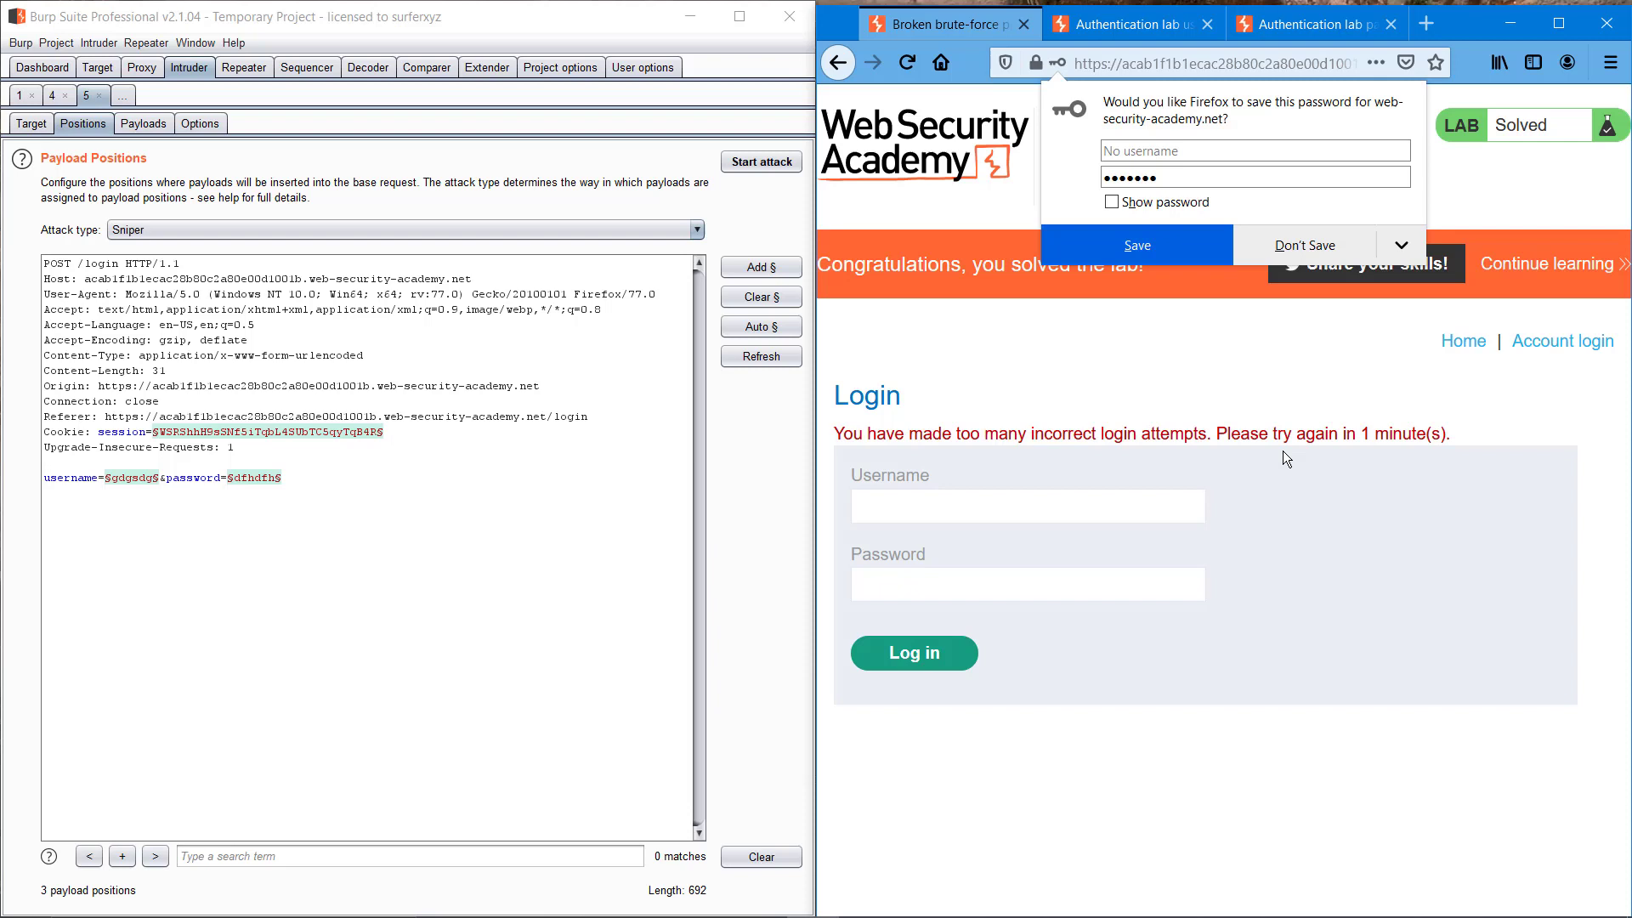
{"action": "mouse_move", "coordinate": [1279, 441]}
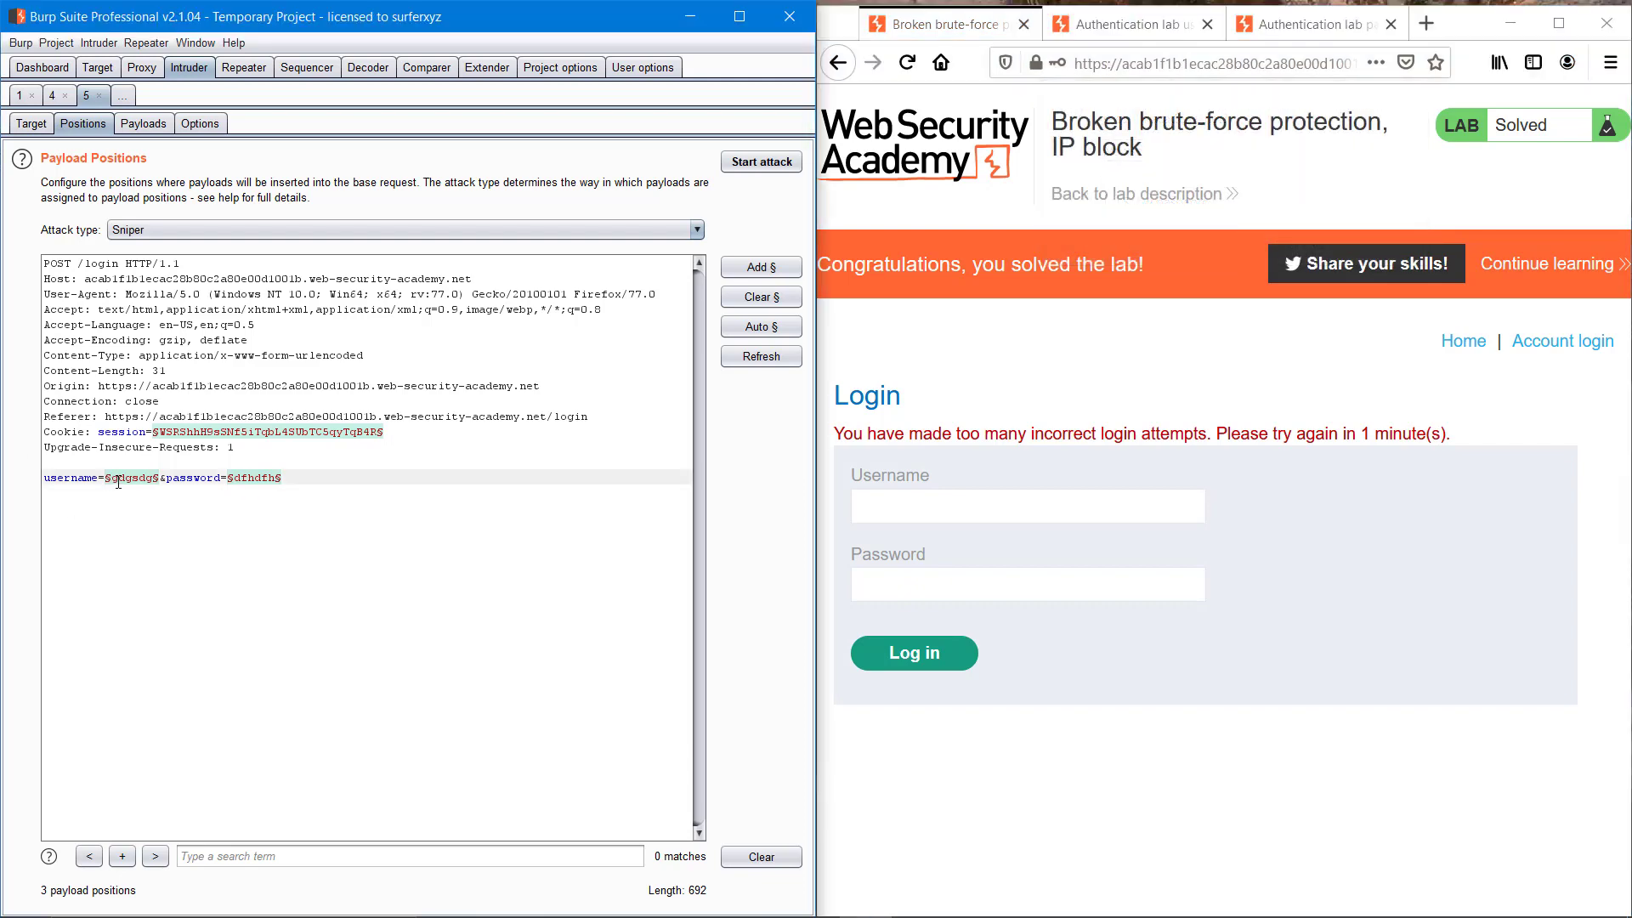
Mark the username as a payload position and set the attack type to Pitchfork
{"action": "left_click", "coordinate": [761, 297]}
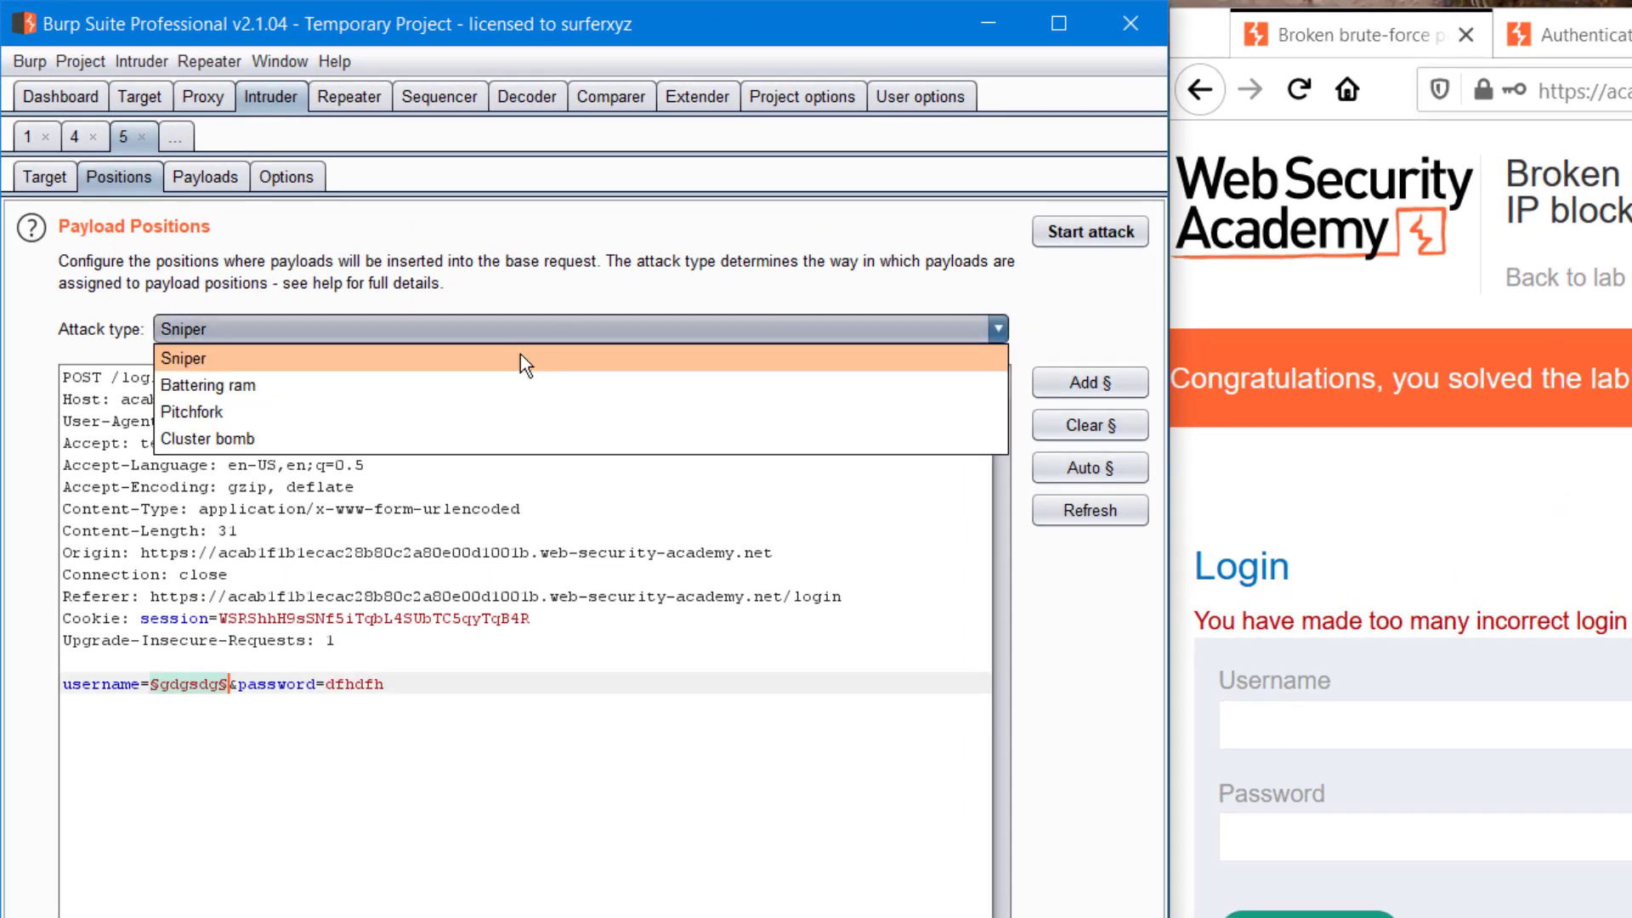
{"action": "left_click", "coordinate": [192, 411]}
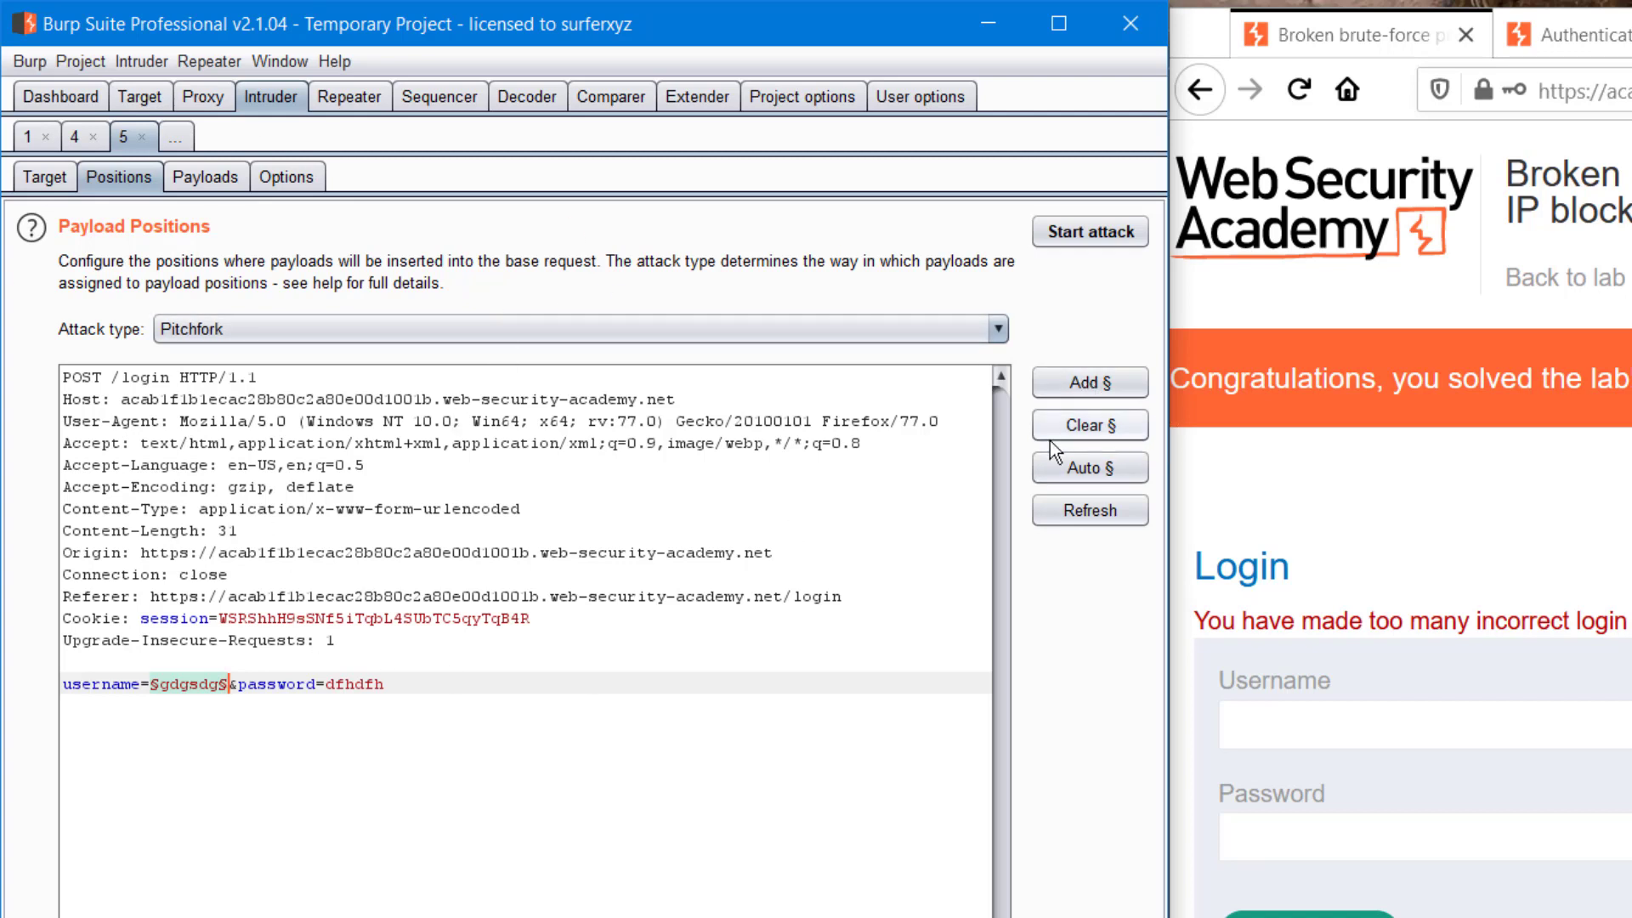
{"action": "left_click", "coordinate": [206, 177]}
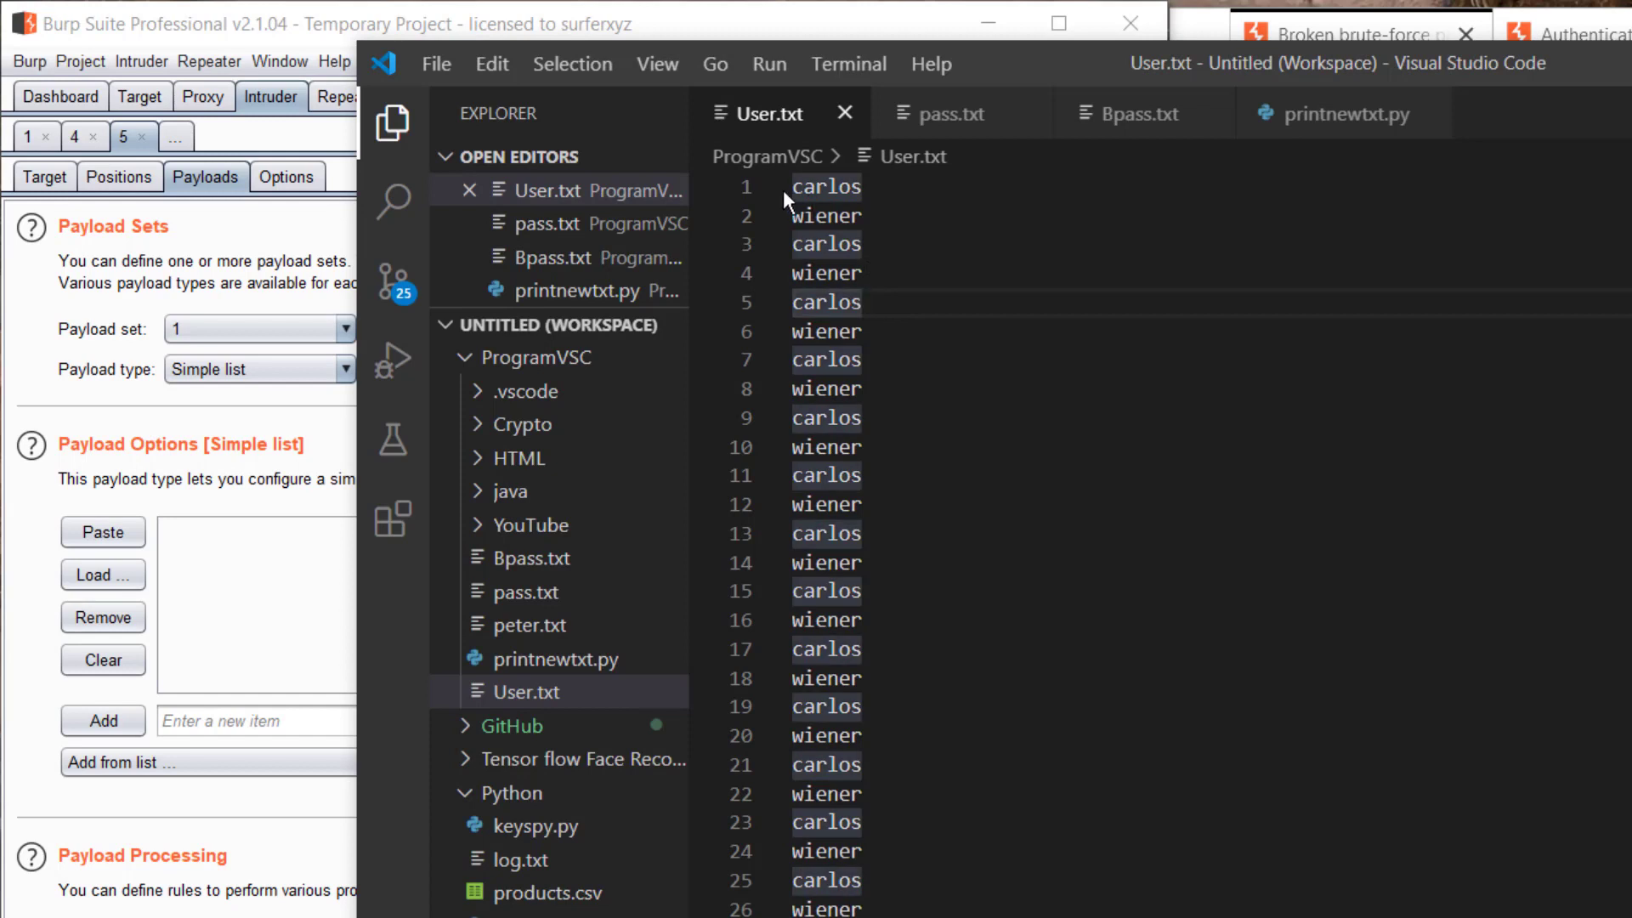
{"action": "mouse_move", "coordinate": [817, 190]}
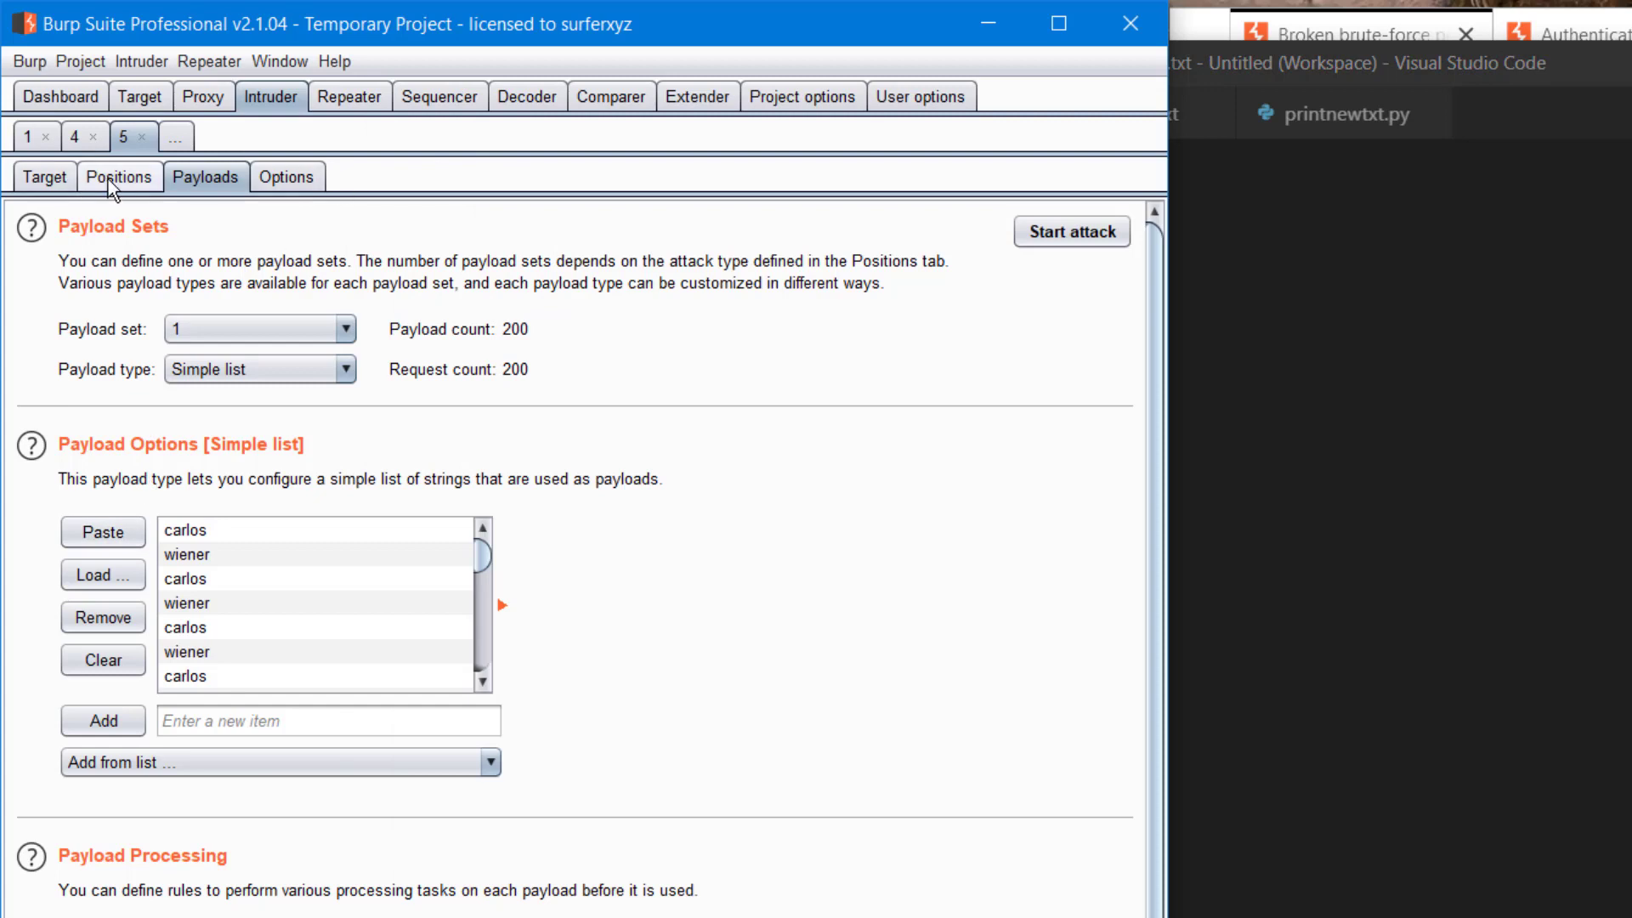
{"action": "left_click", "coordinate": [119, 176]}
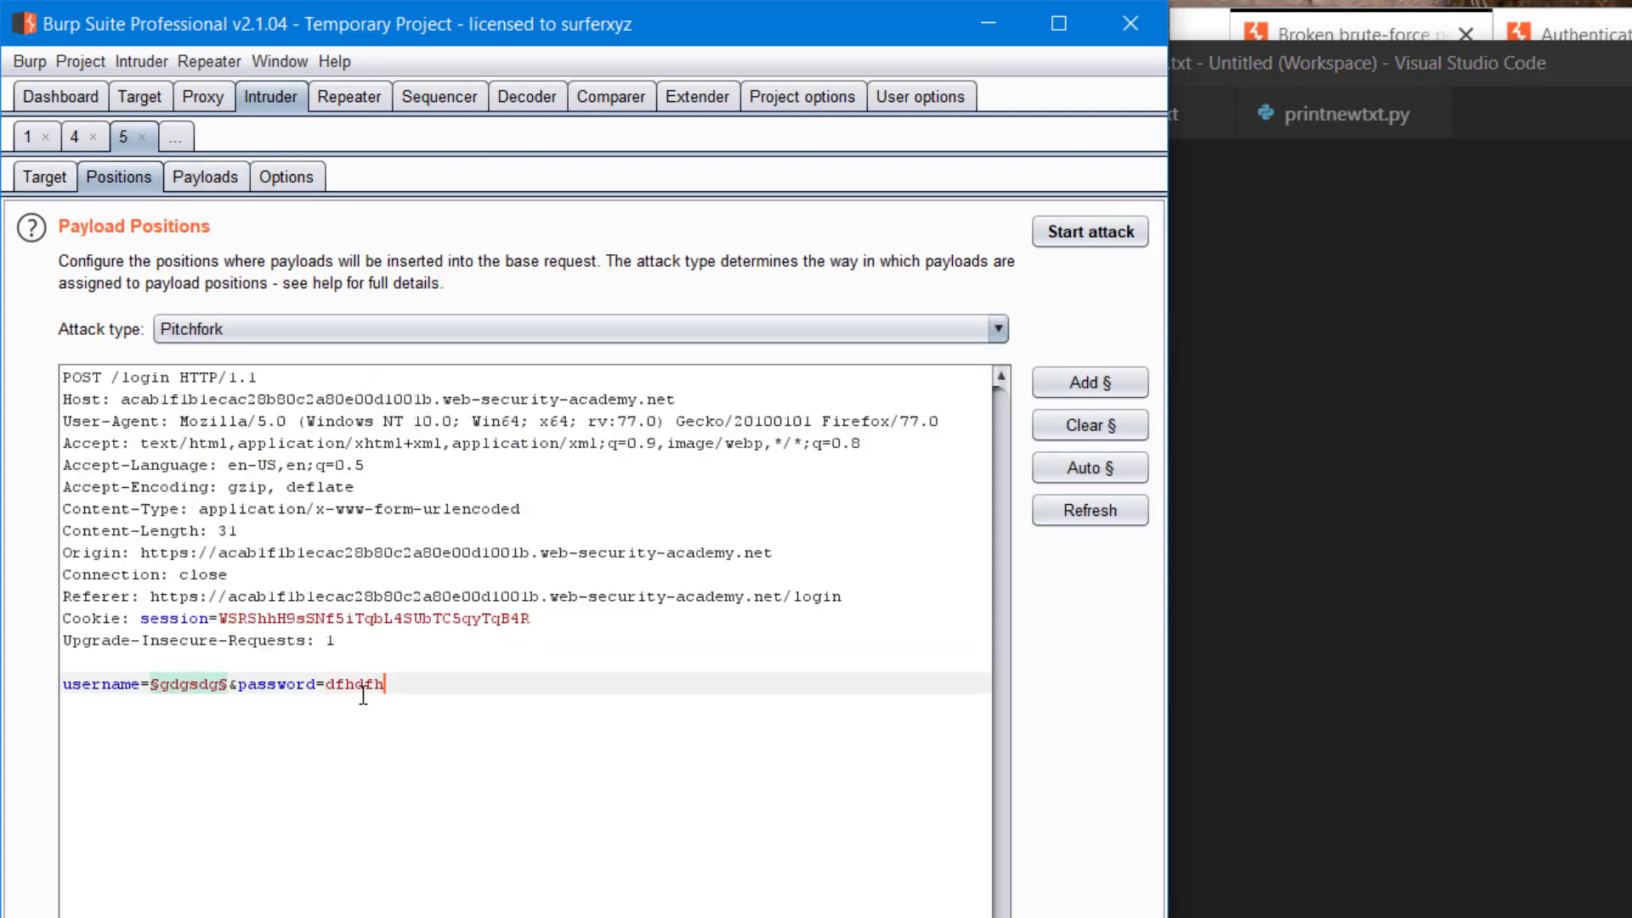
{"action": "double_click", "coordinate": [351, 683]}
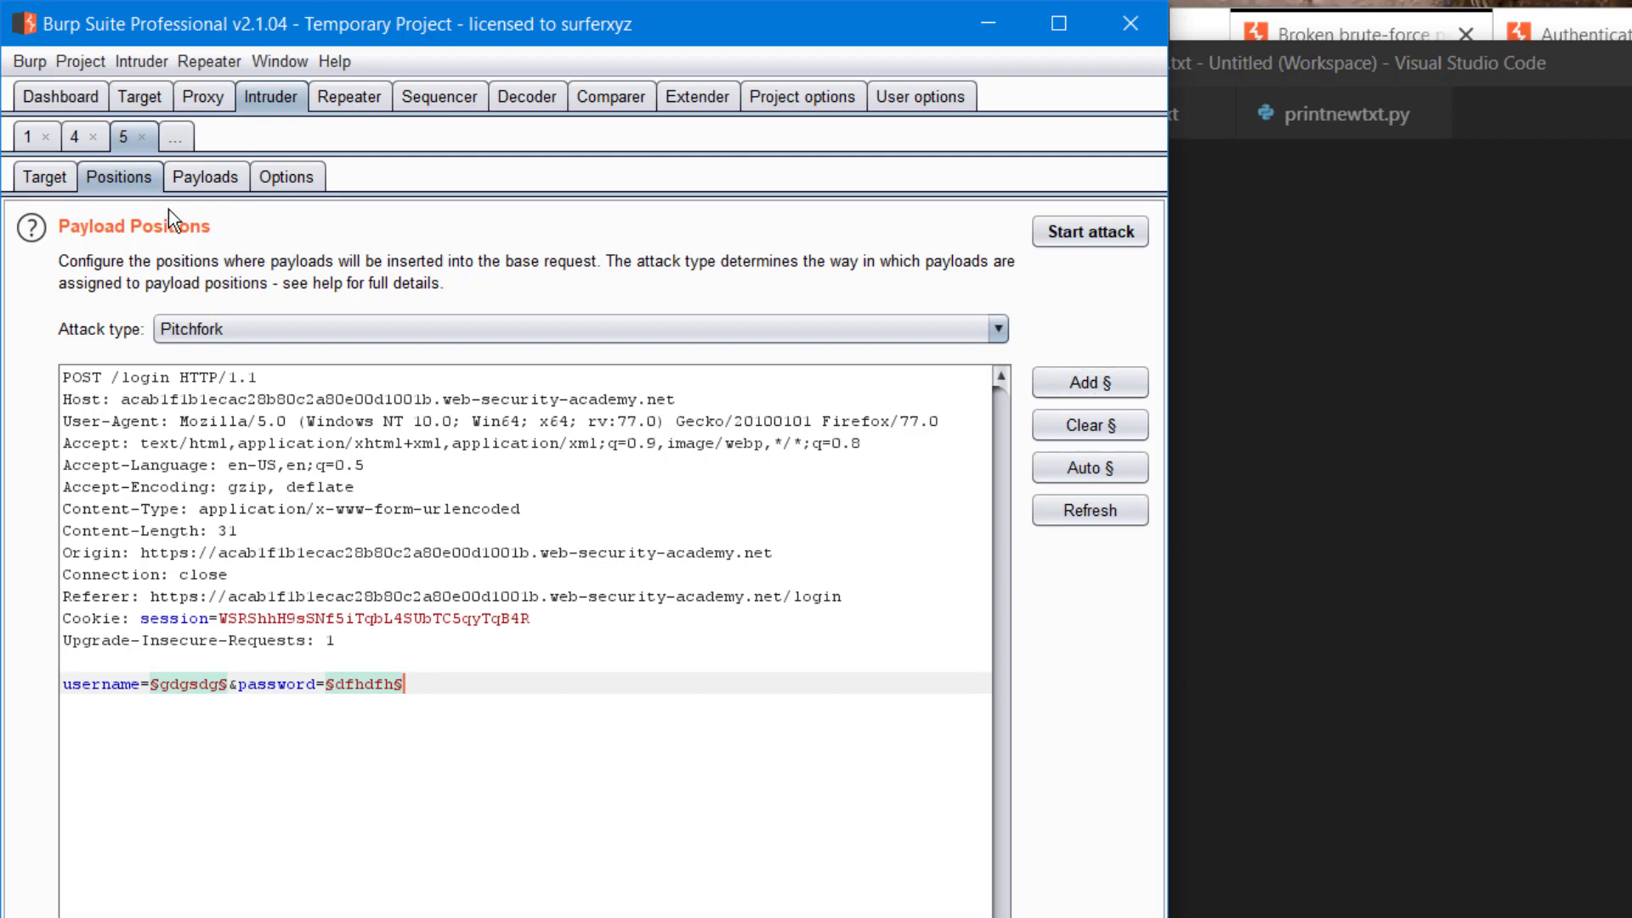
{"action": "left_click", "coordinate": [205, 176]}
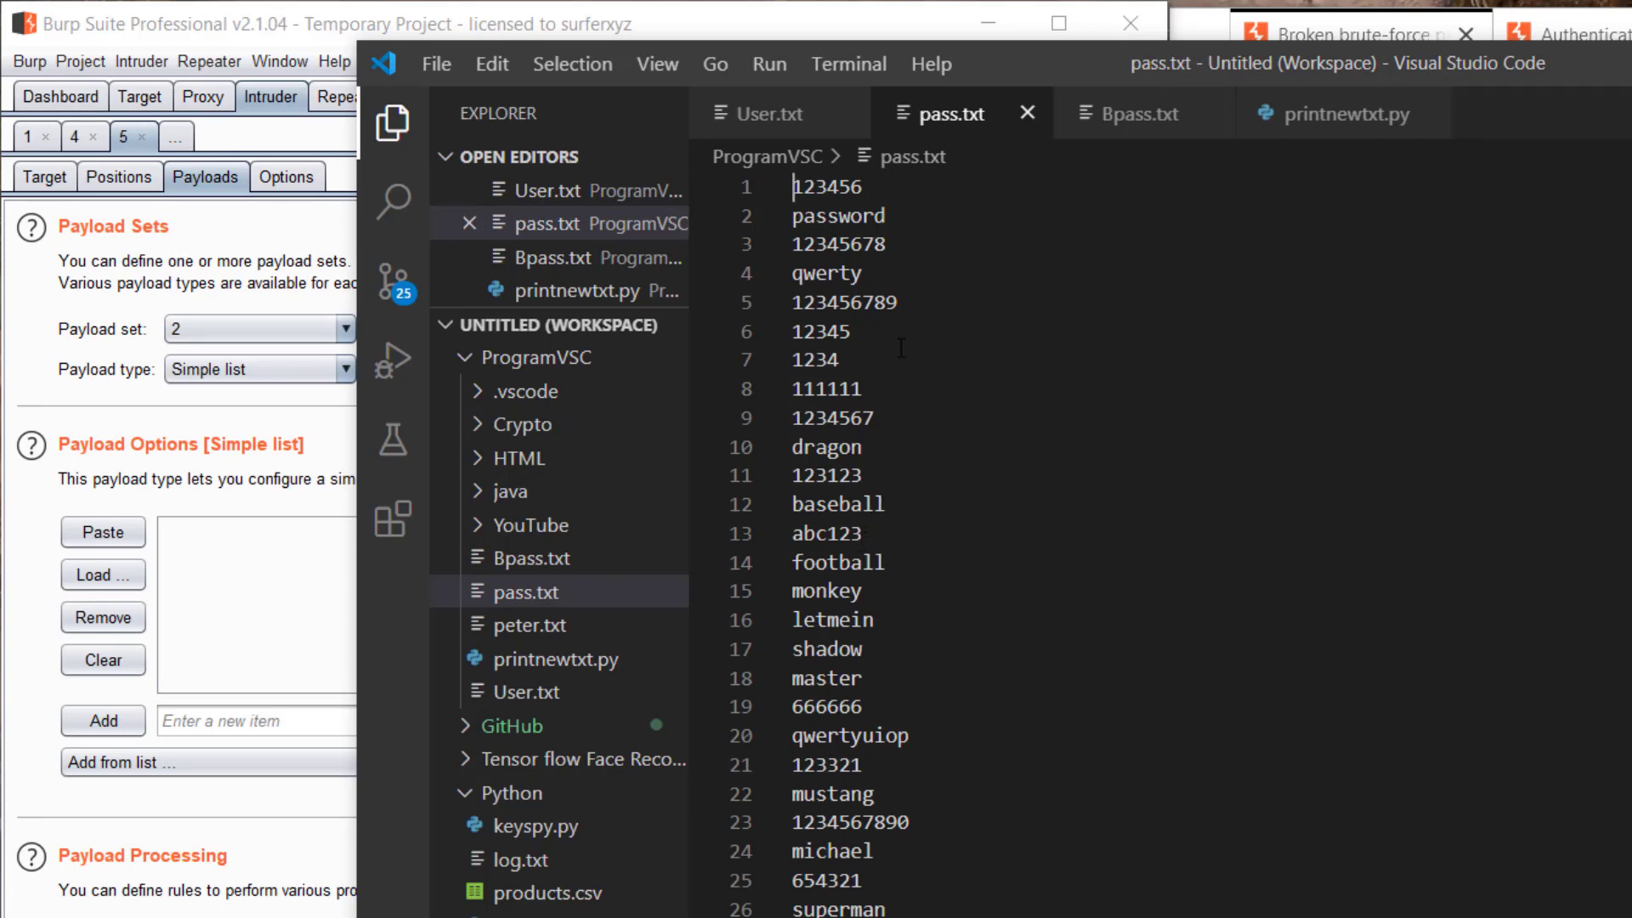
Review Bpass.txt and the printnewtxt.py script that generates it in VS Code
{"action": "left_click", "coordinate": [1137, 113]}
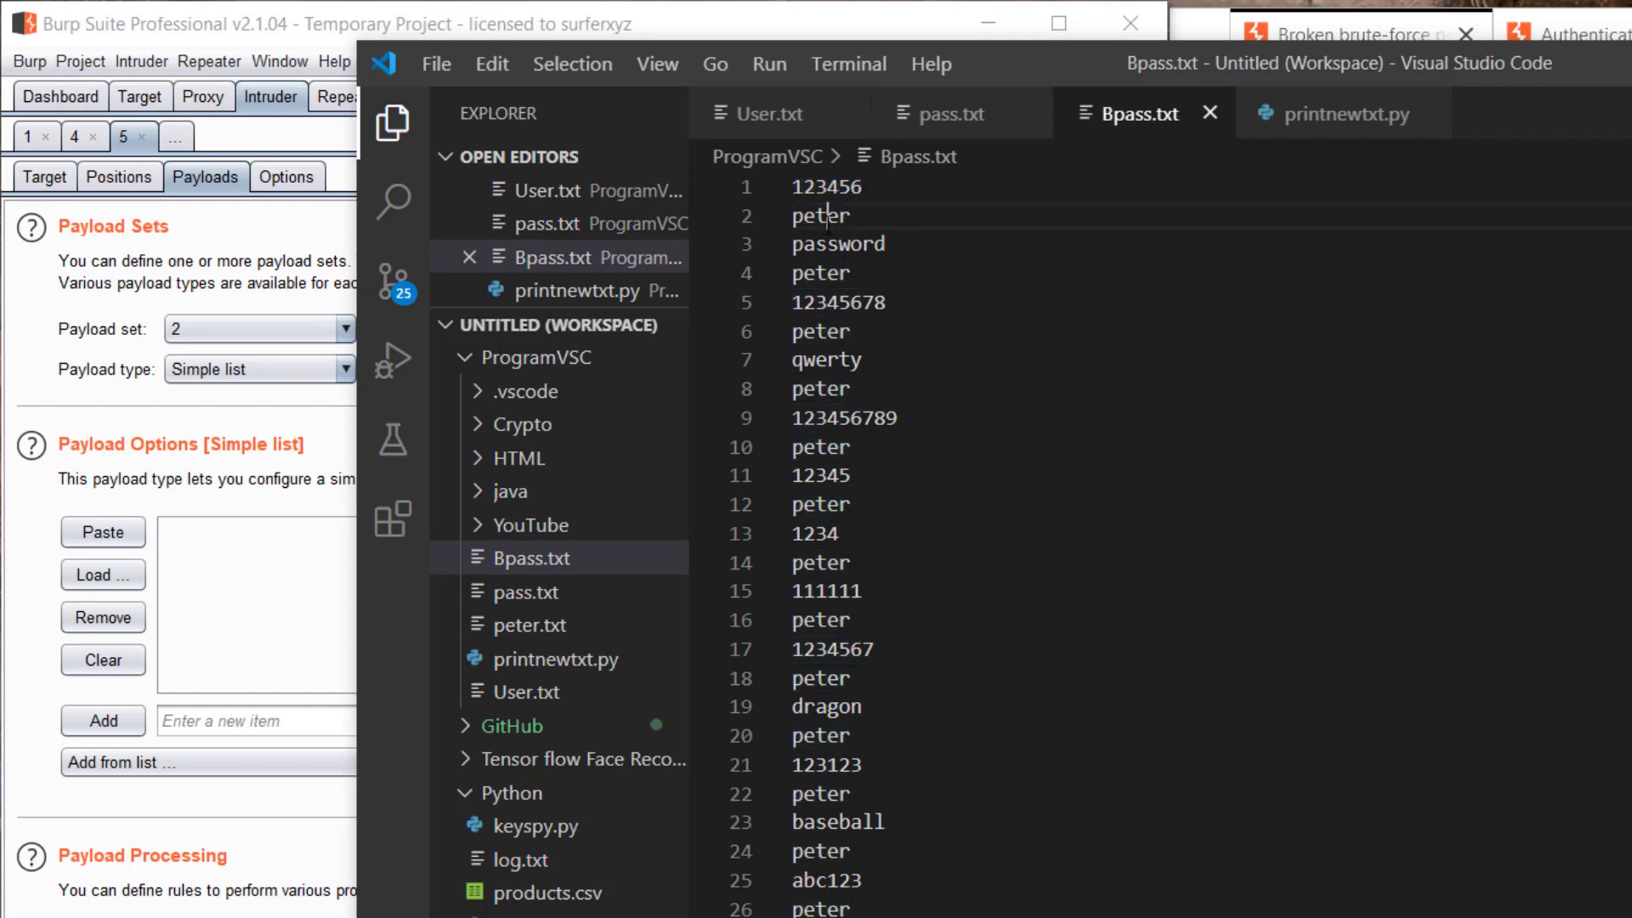
{"action": "double_click", "coordinate": [838, 242]}
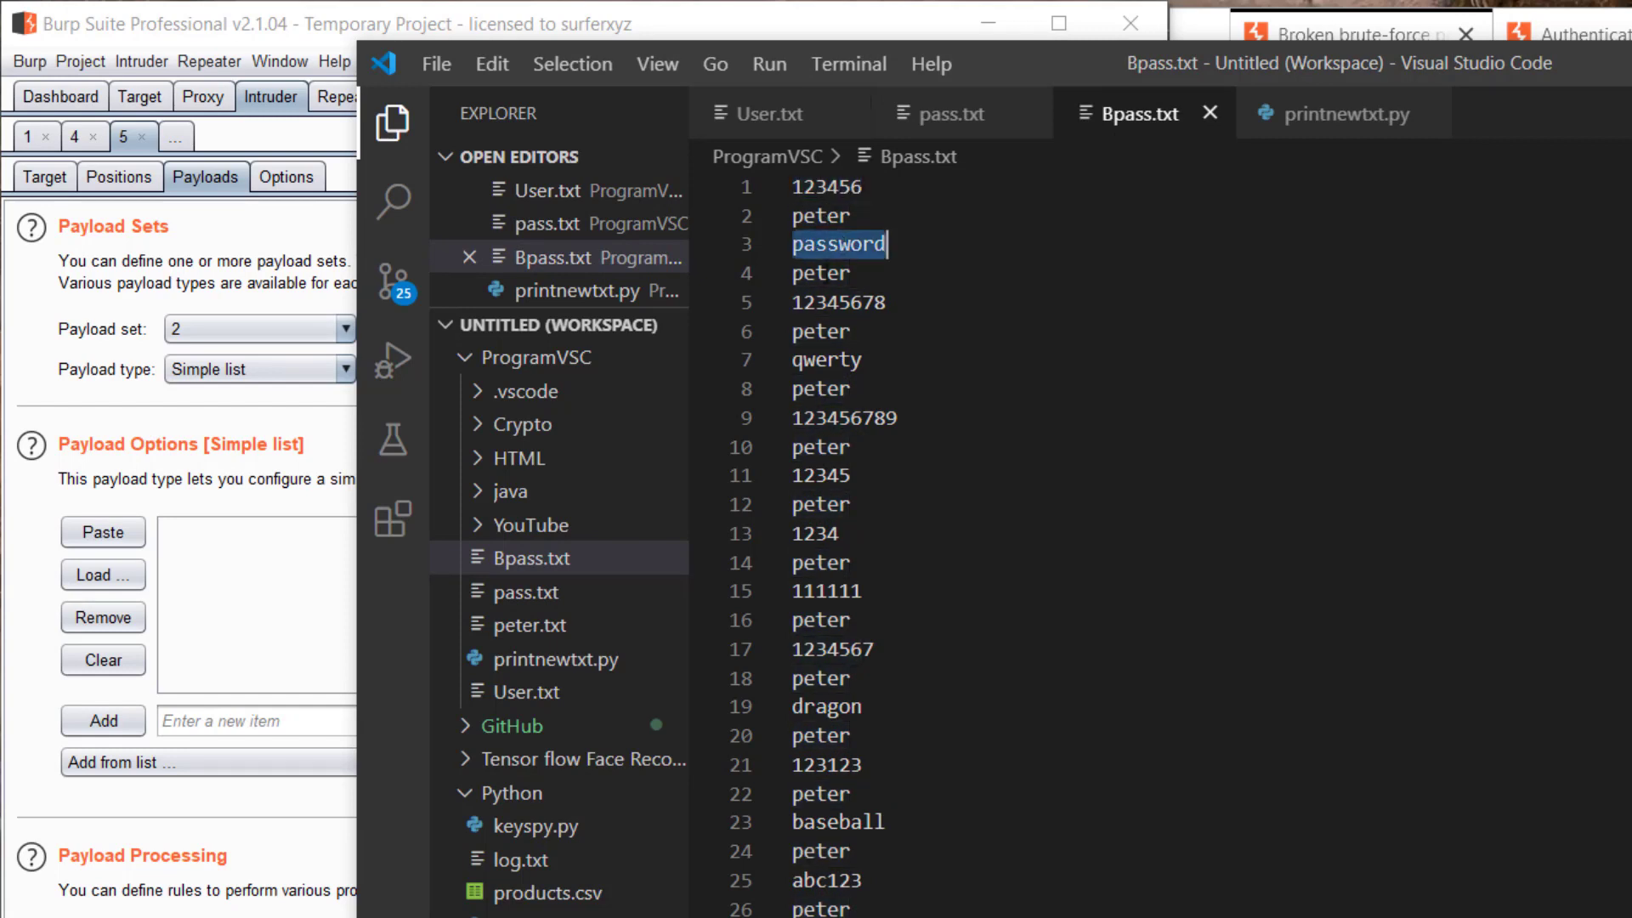
{"action": "left_click", "coordinate": [885, 301]}
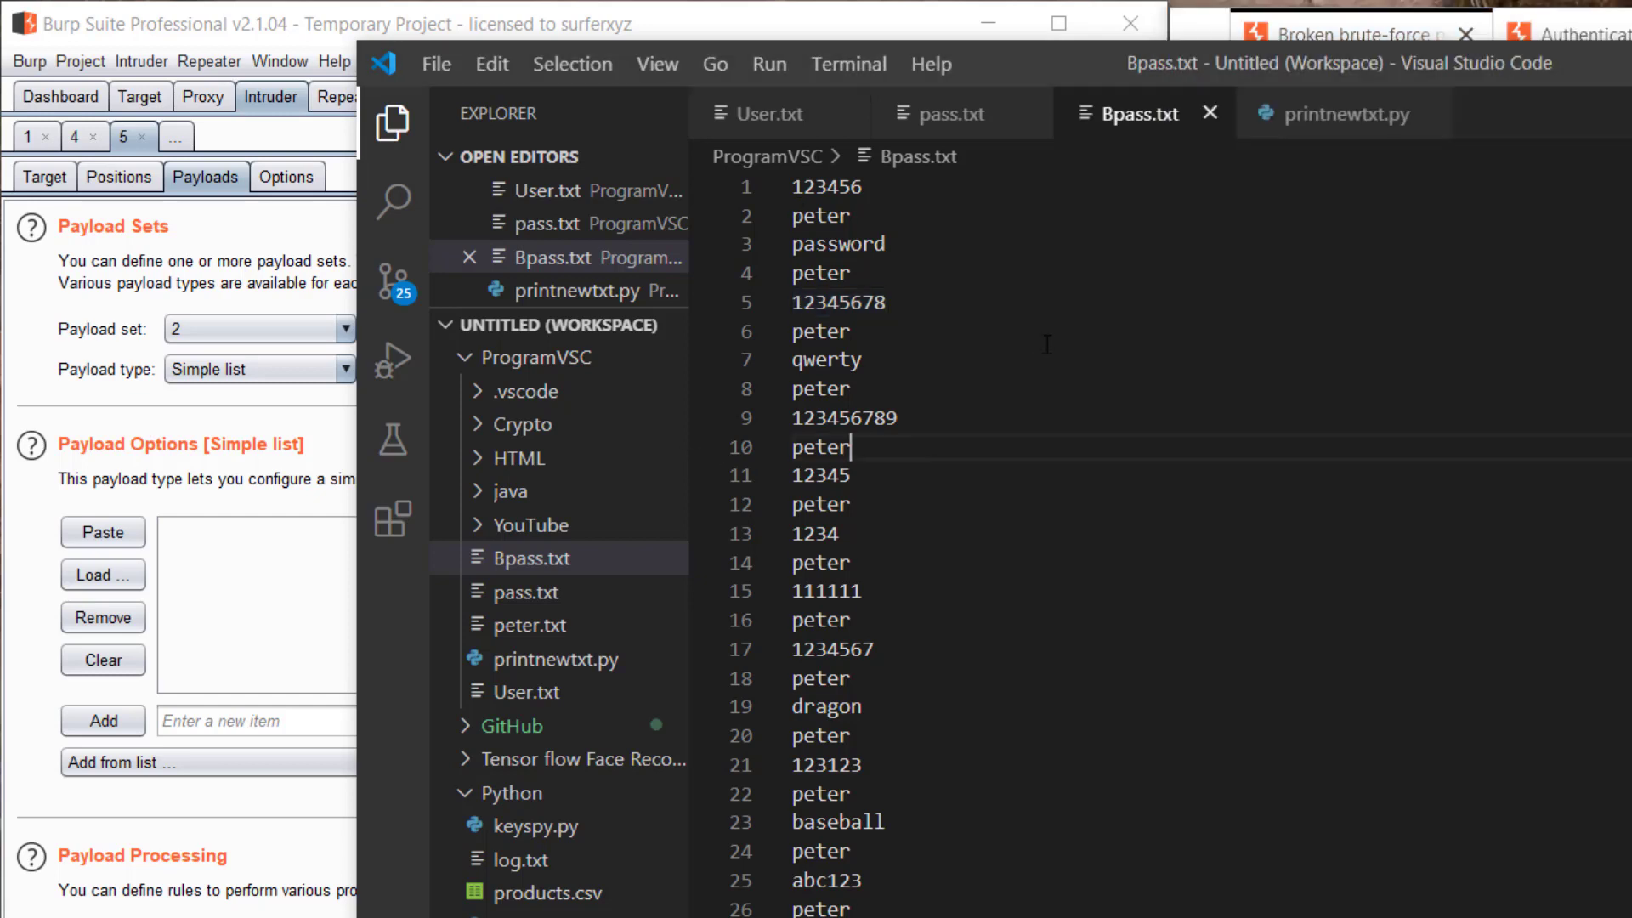
{"action": "left_click", "coordinate": [1344, 113]}
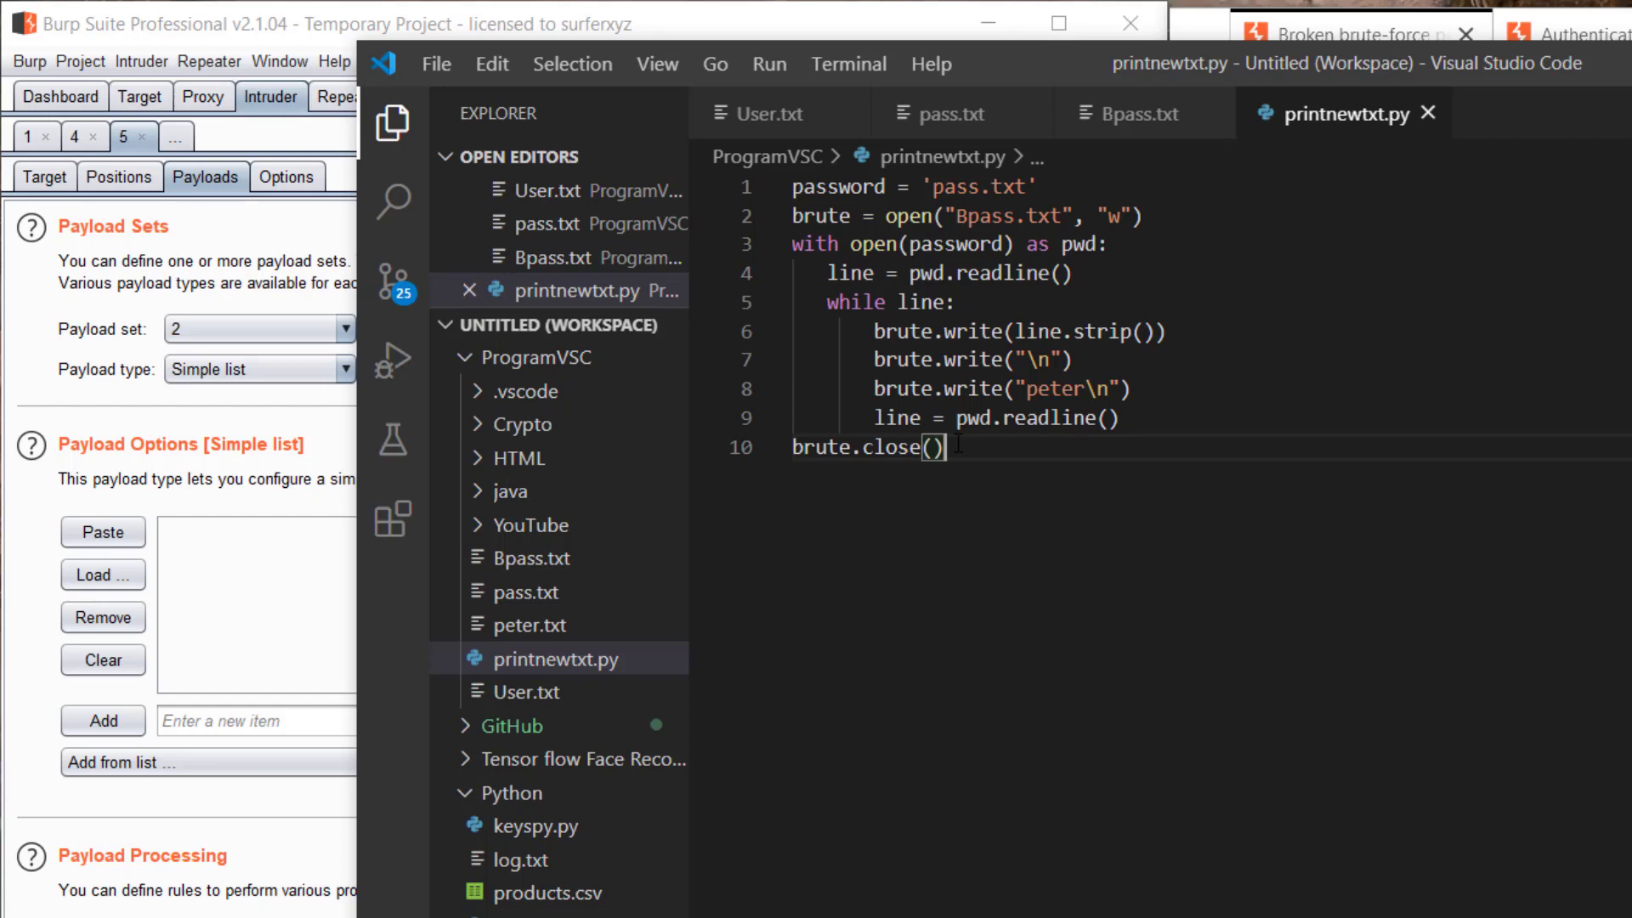
{"action": "double_click", "coordinate": [979, 186]}
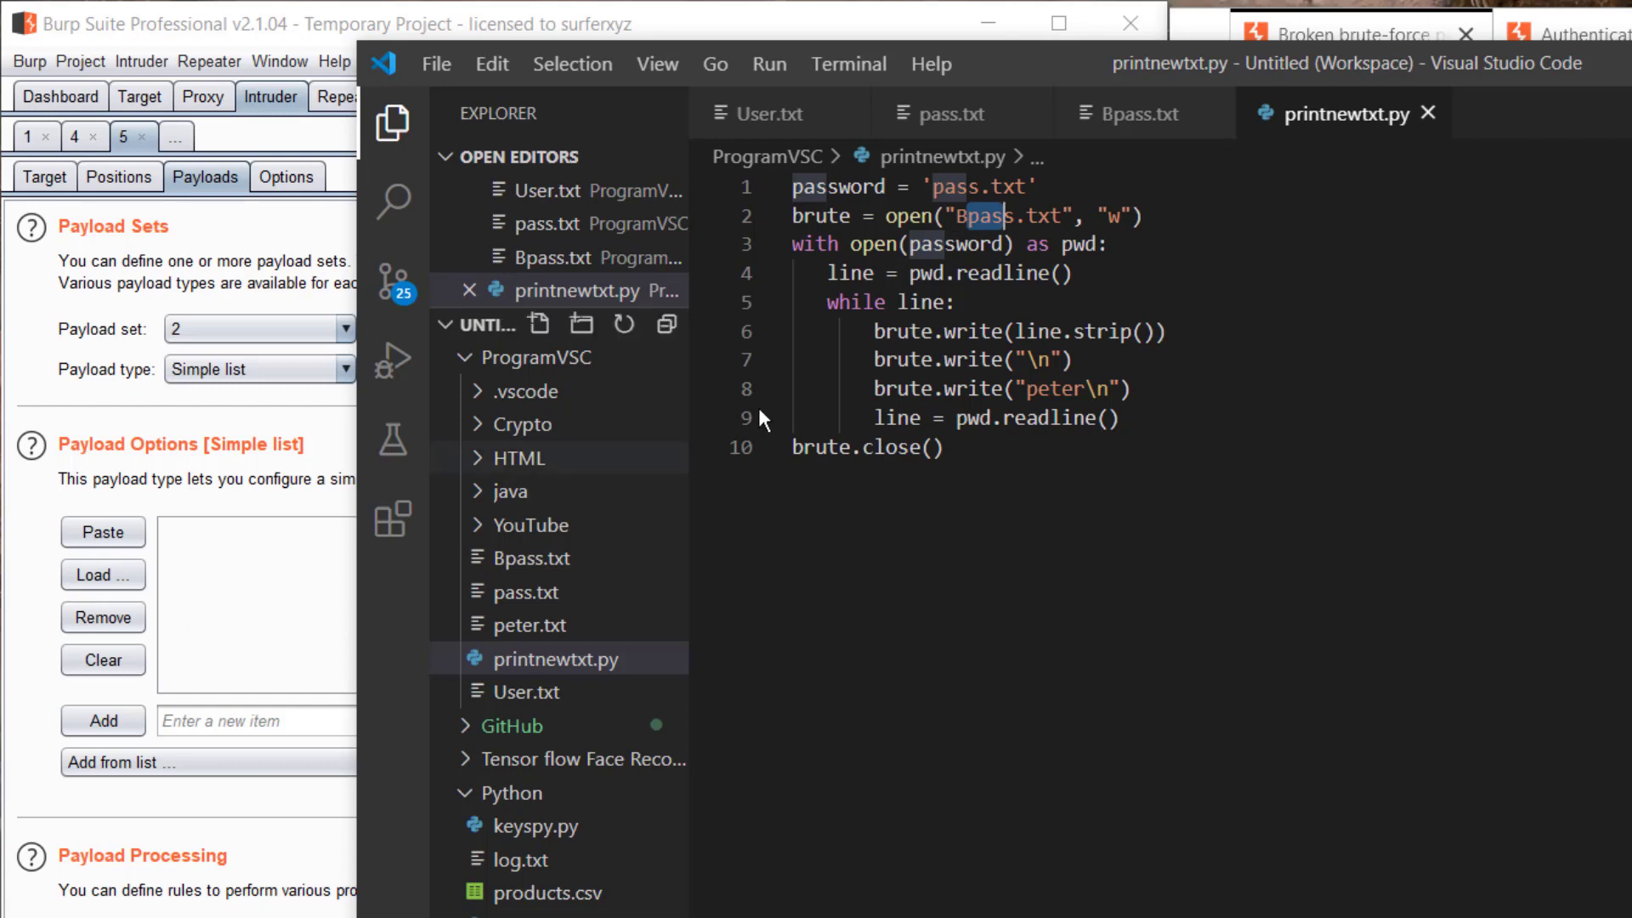
Paste the 200-line Bpass.txt password list into payload set 2
{"action": "left_click", "coordinate": [1140, 113]}
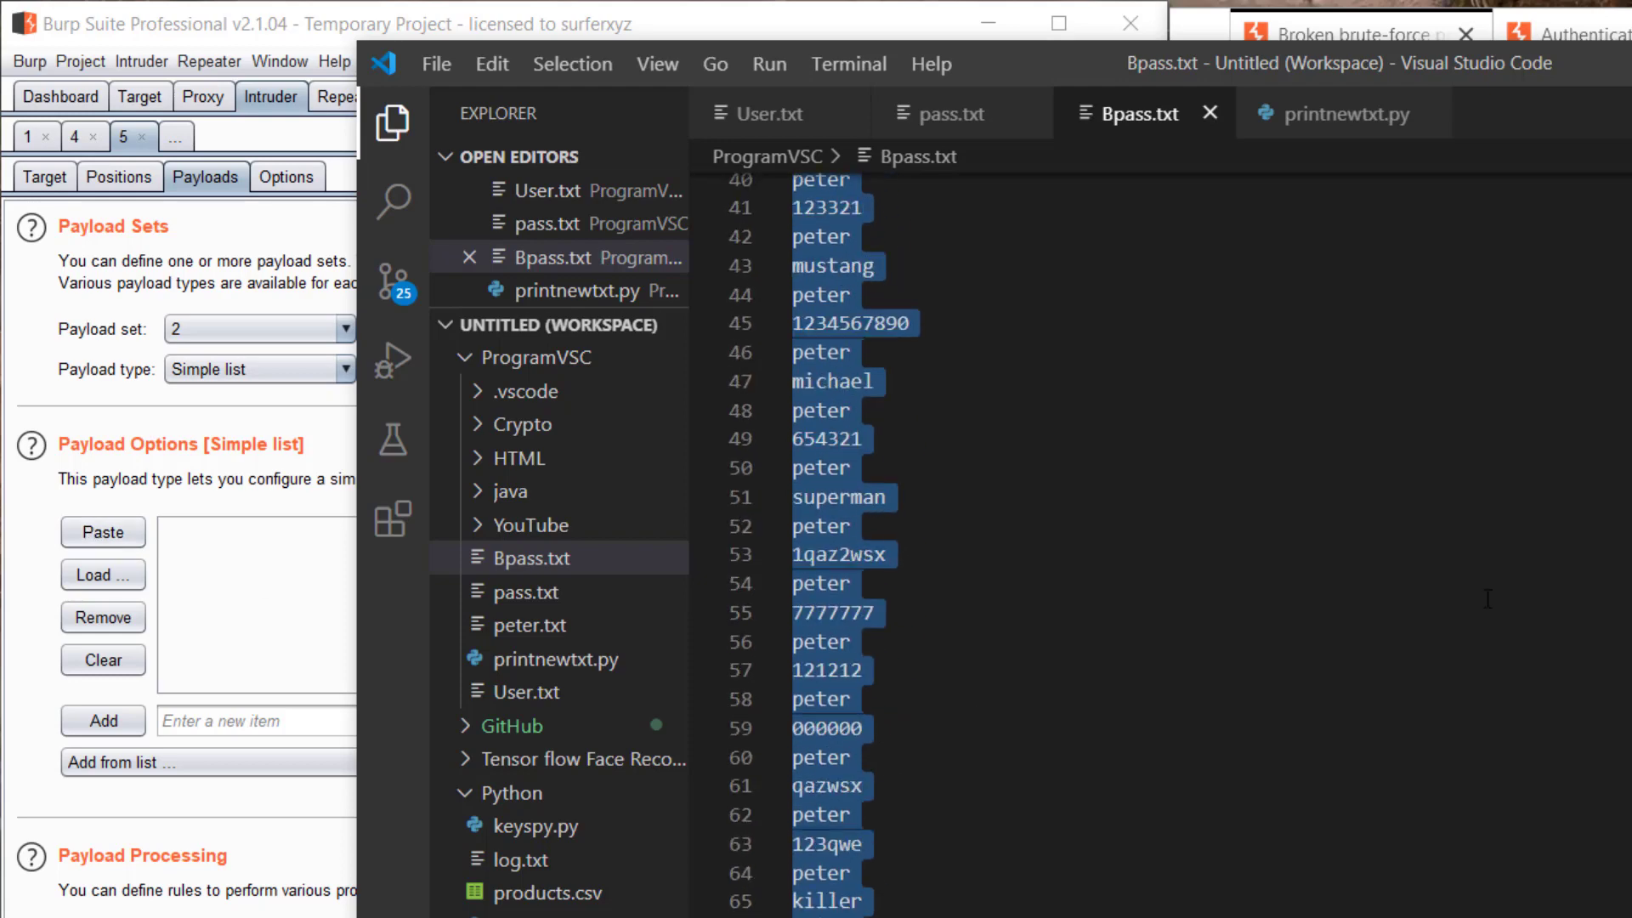
{"action": "scroll", "scroll_direction": "down", "scroll_amount": 3}
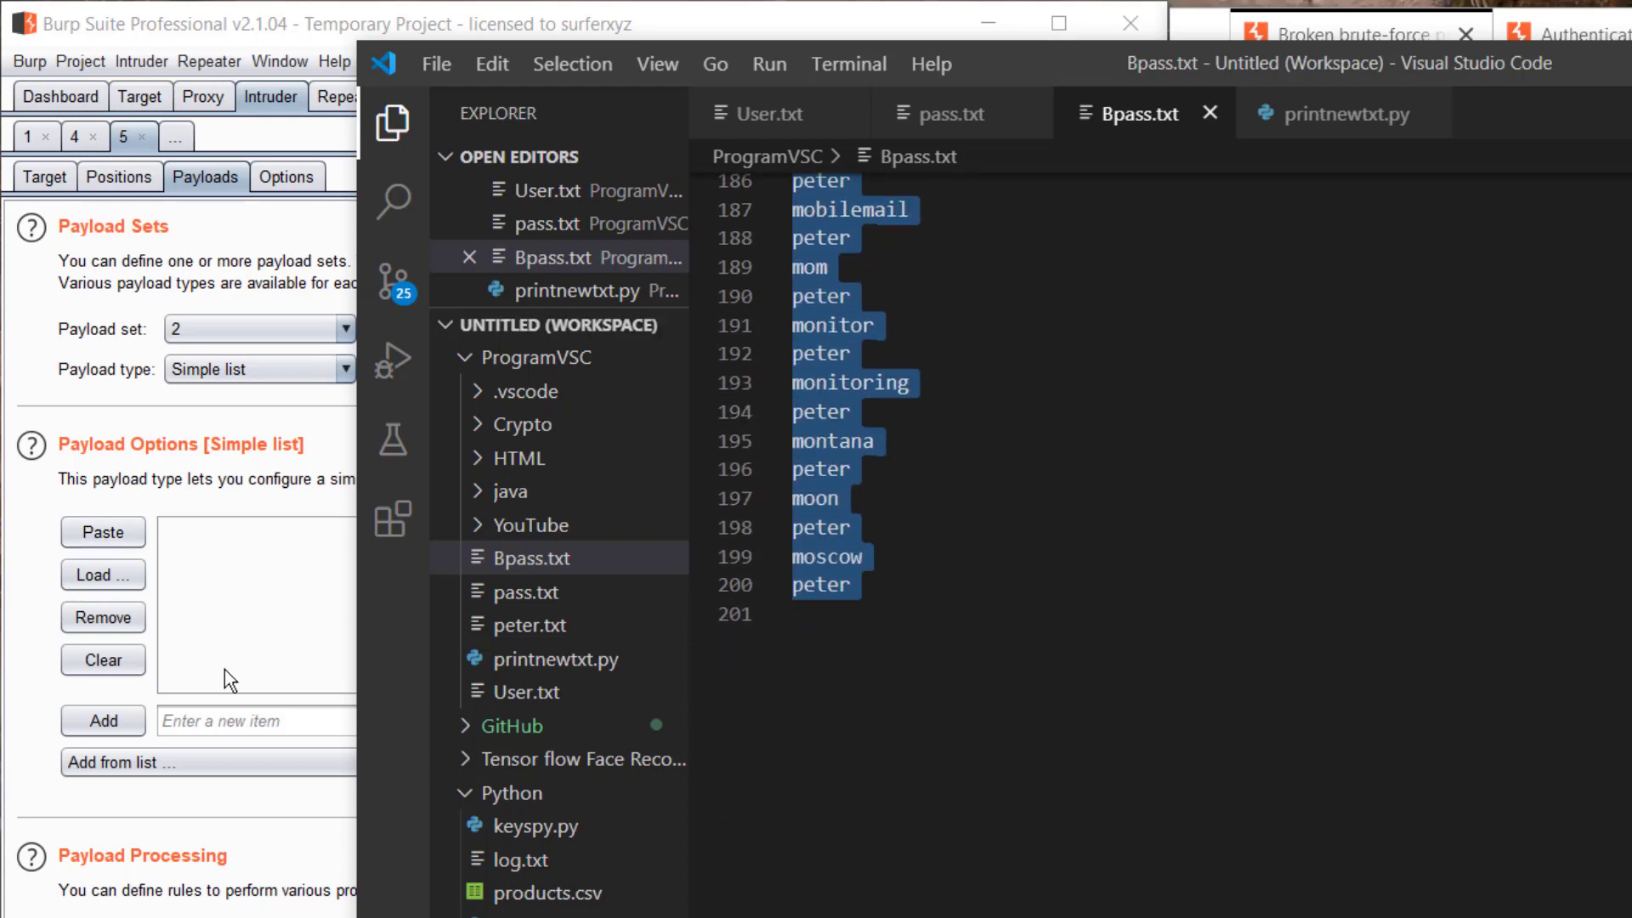
{"action": "left_click", "coordinate": [102, 532]}
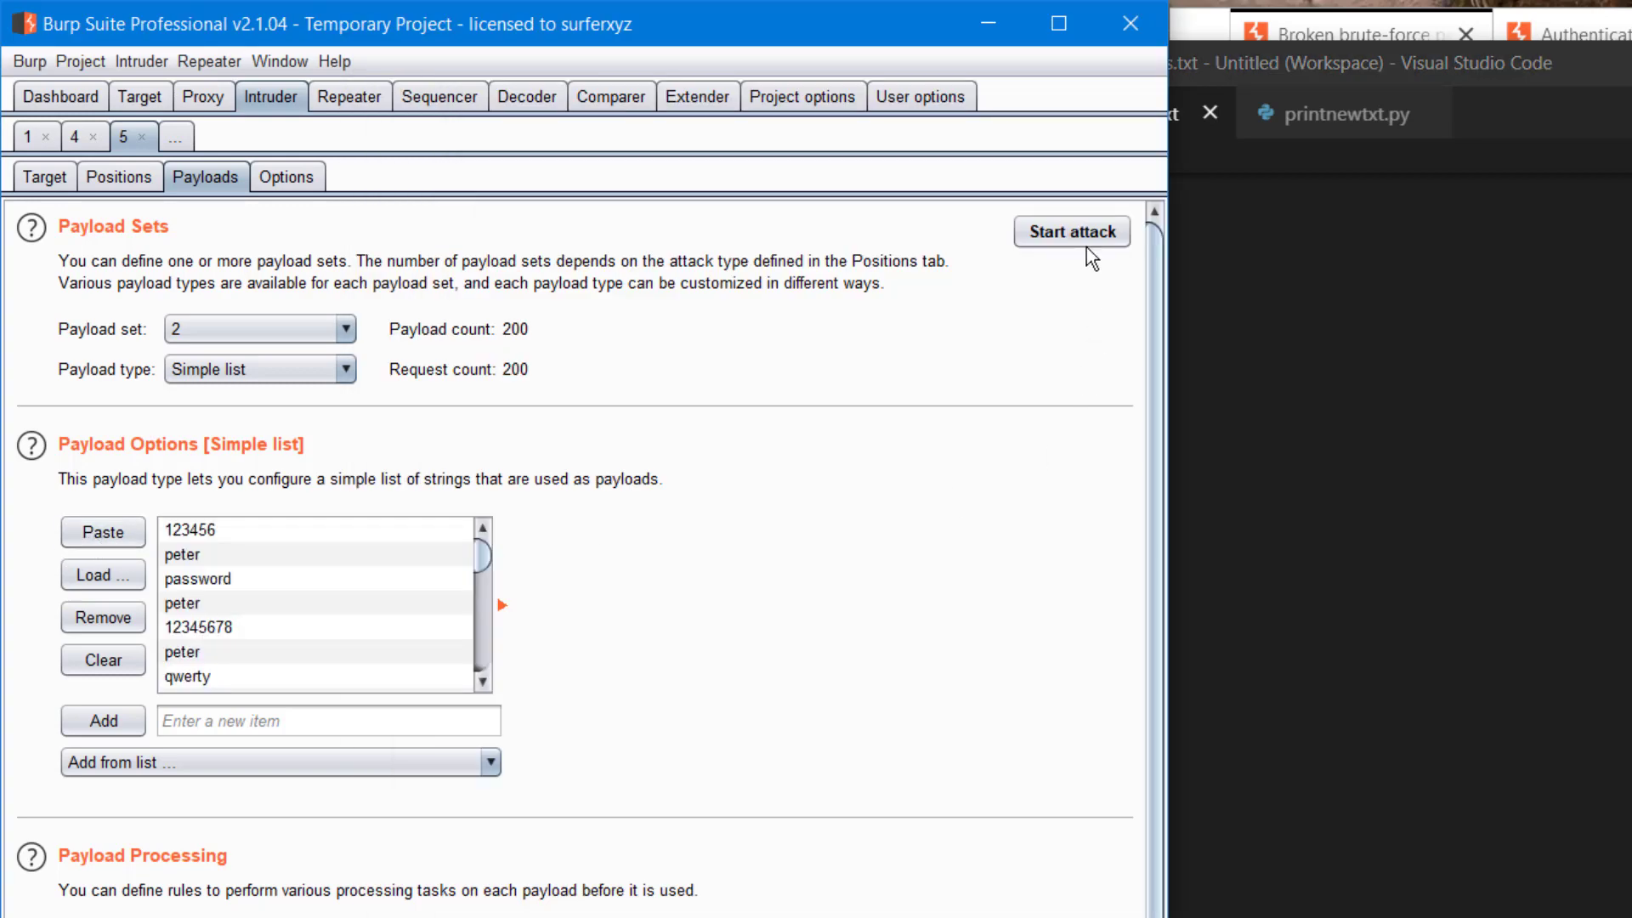
{"action": "left_click", "coordinate": [1071, 231]}
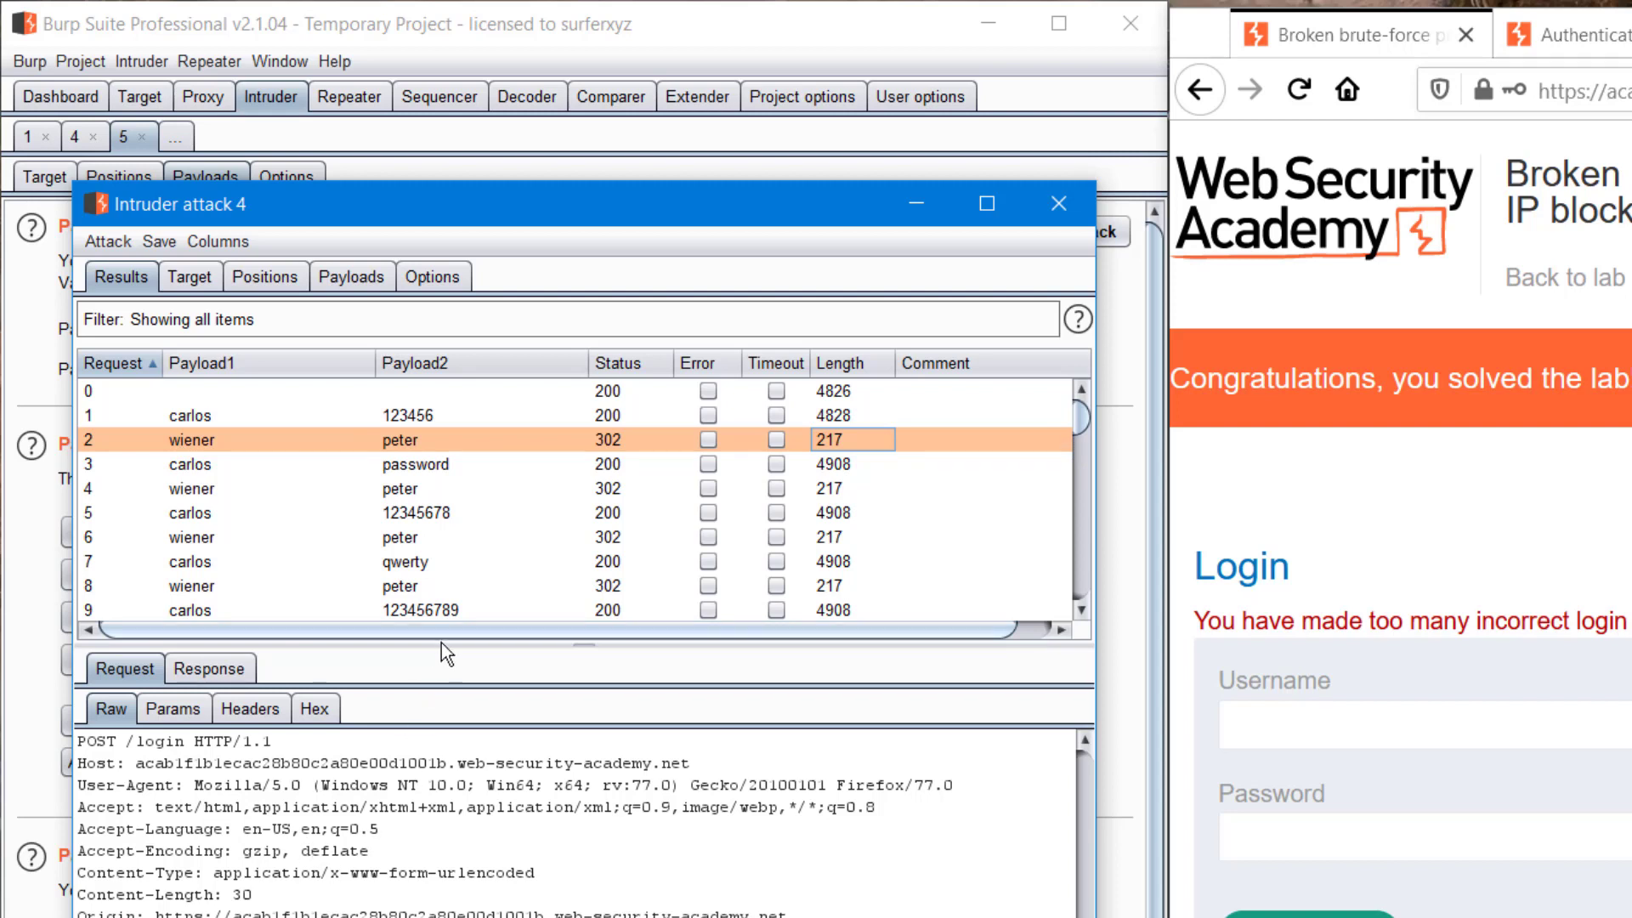
{"action": "mouse_move", "coordinate": [496, 521]}
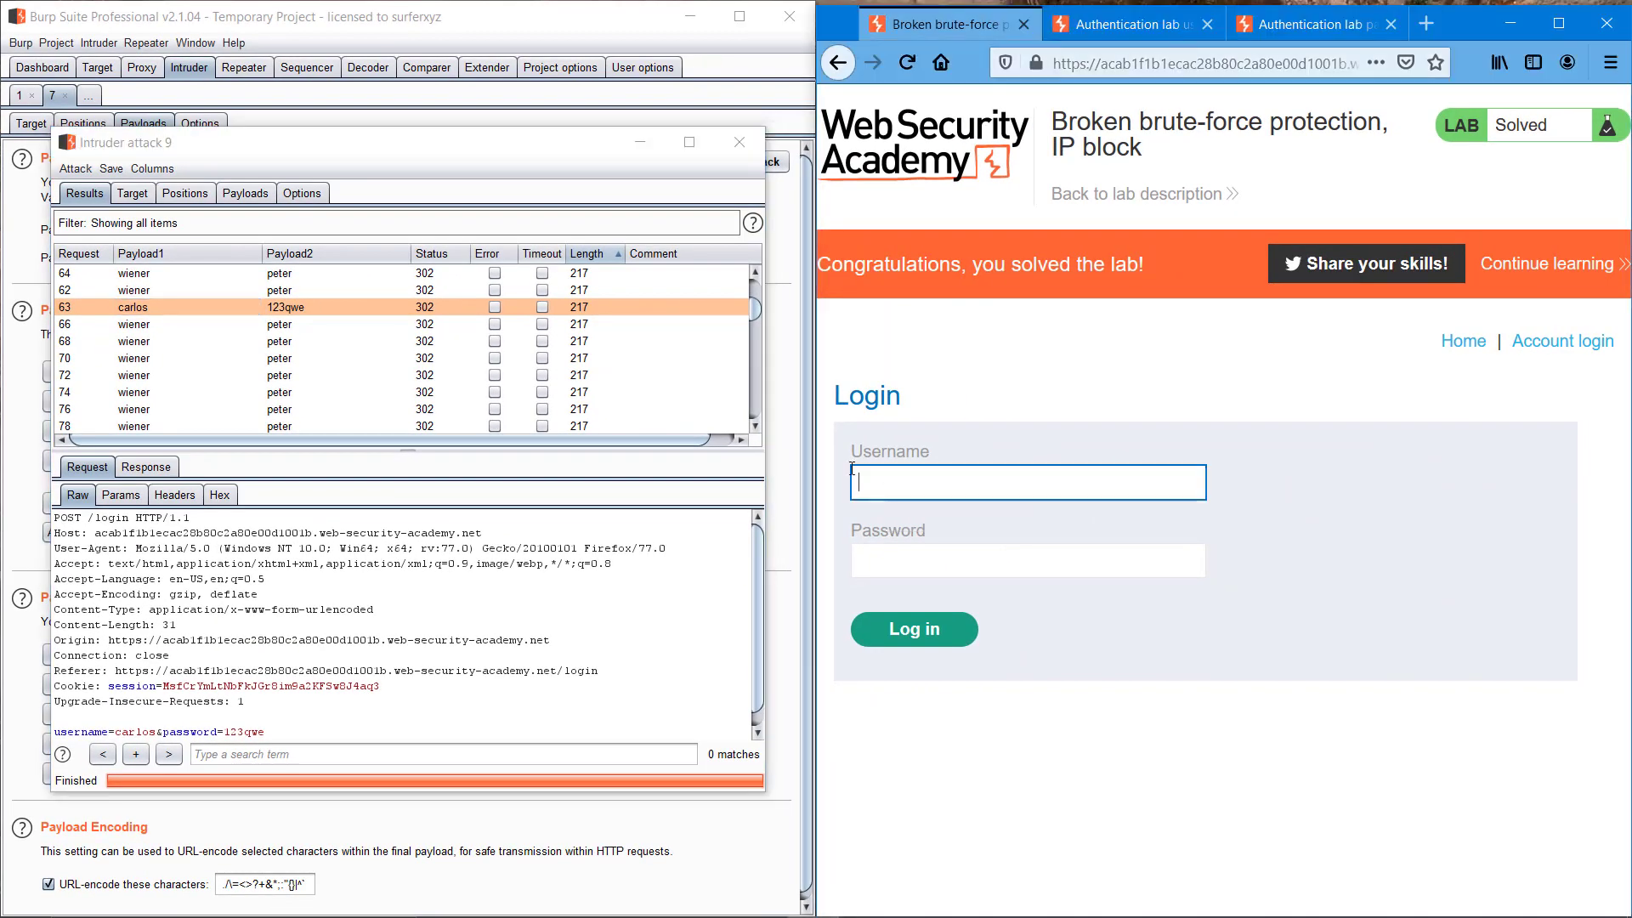
{"action": "type", "text": "carlos"}
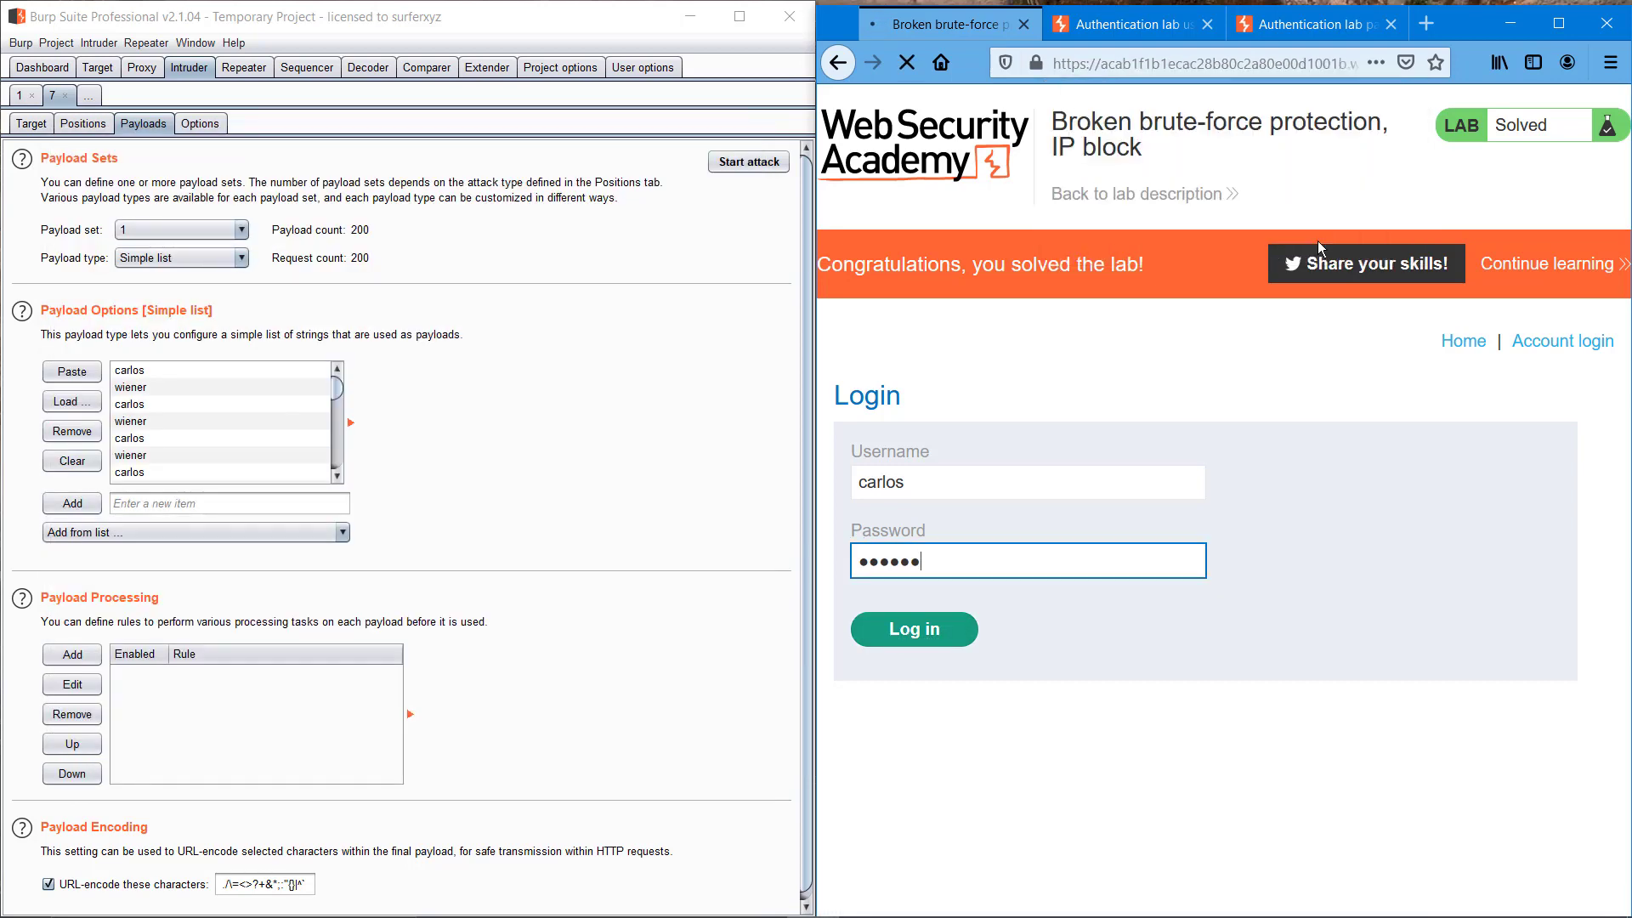
{"action": "left_click", "coordinate": [912, 629]}
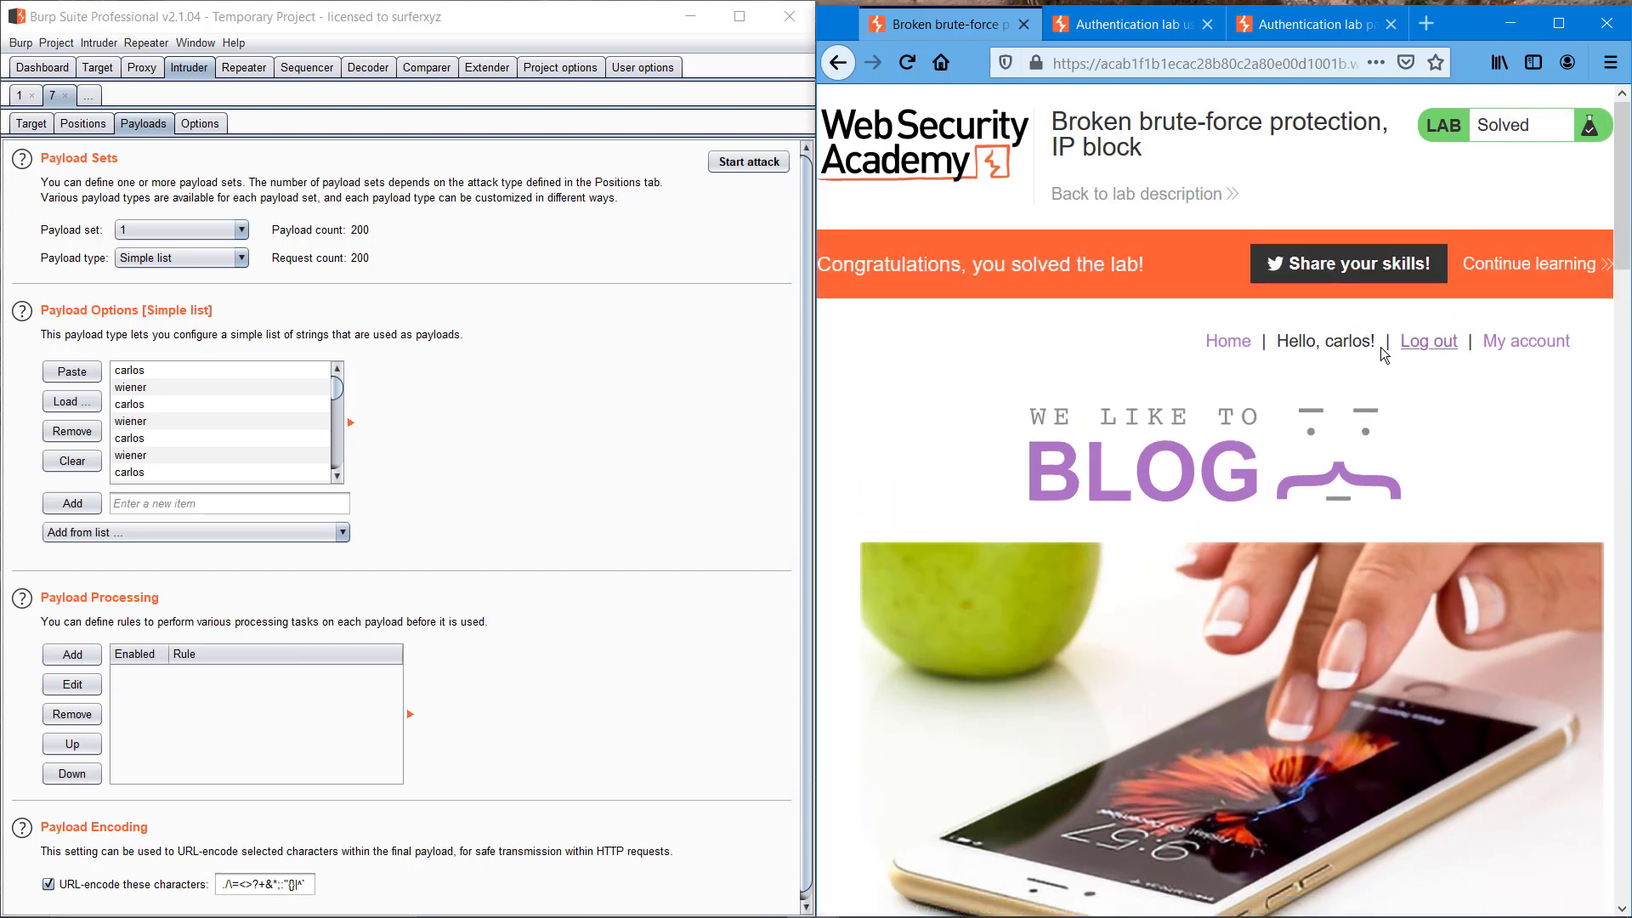
{"action": "left_click", "coordinate": [1526, 340]}
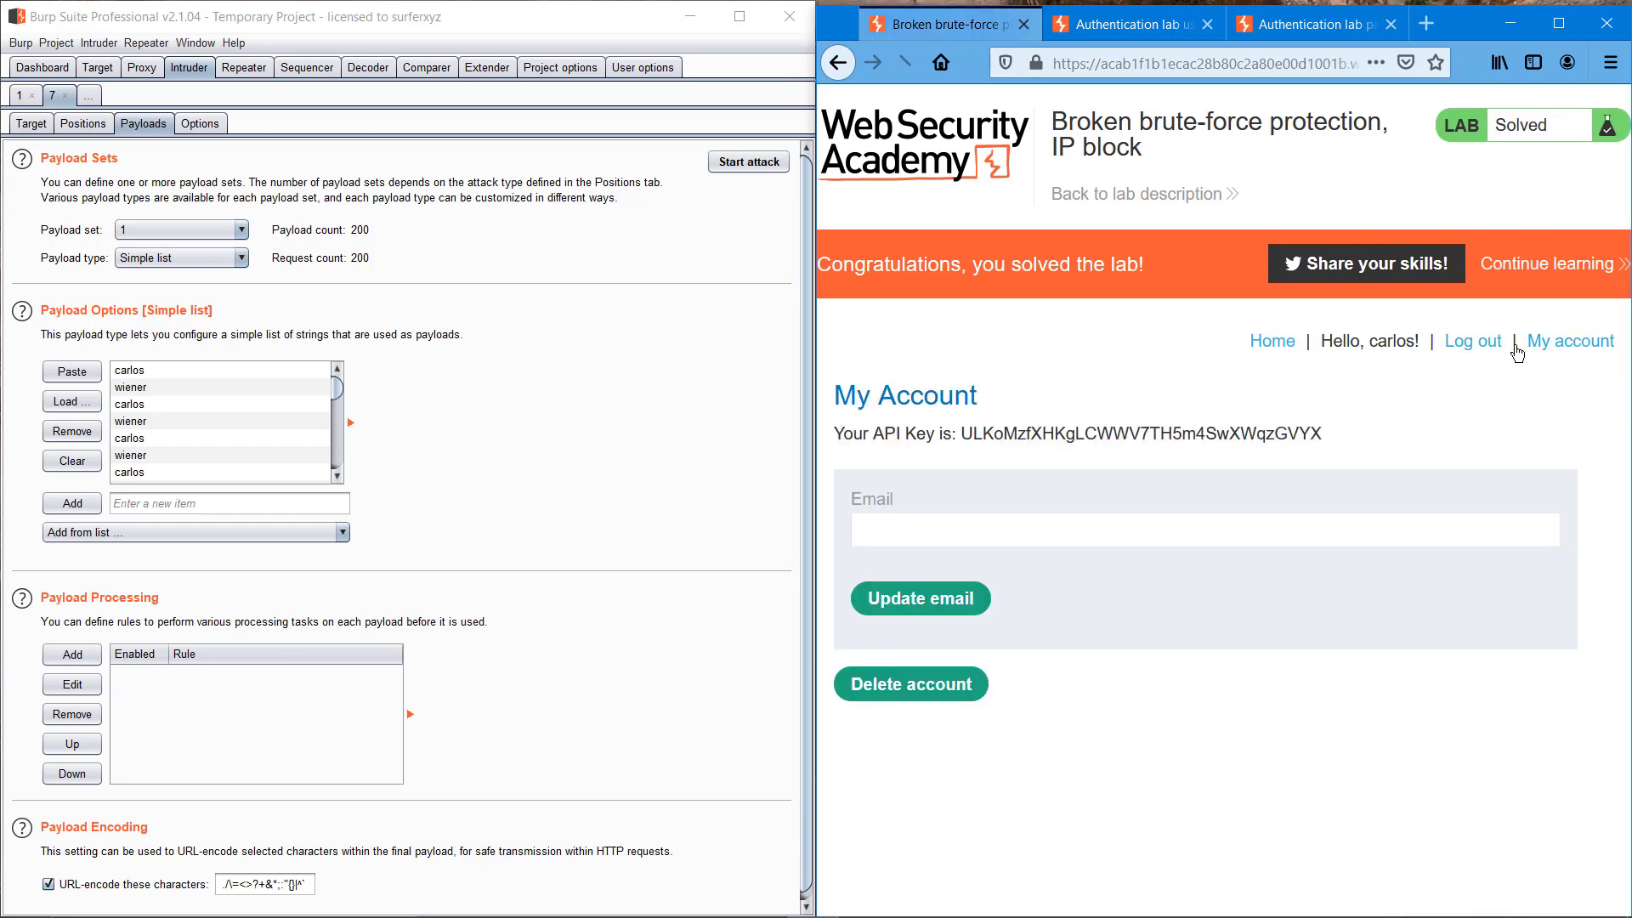